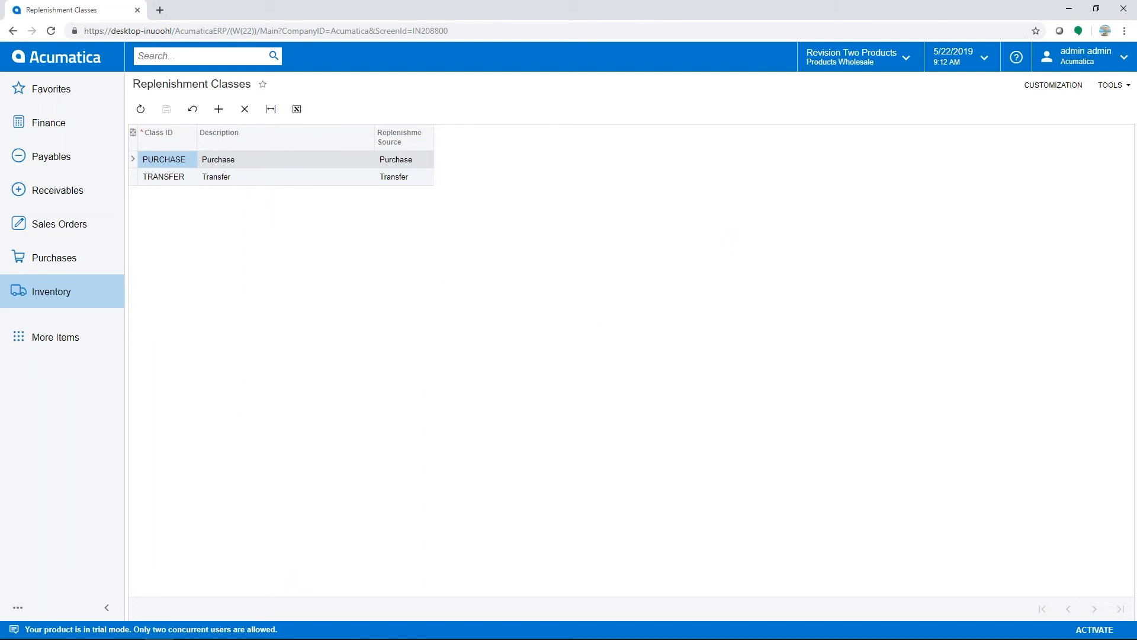
# - Review the Replenishment Source choices for the PURCHASE replenishment class
pyautogui.click(427, 160)
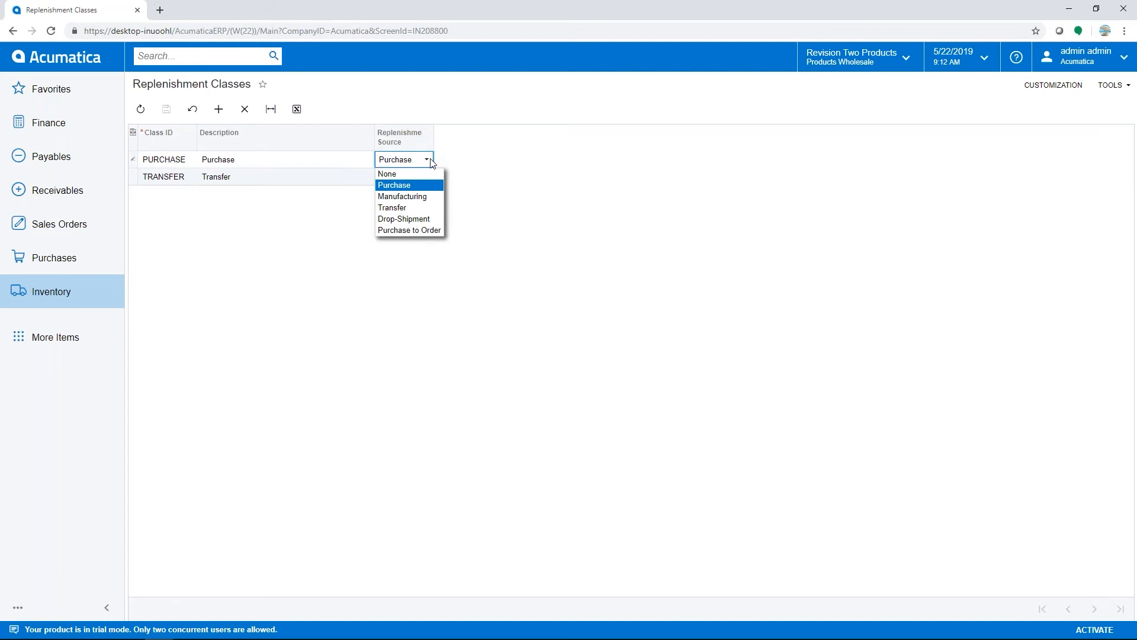
pyautogui.moveTo(458, 162)
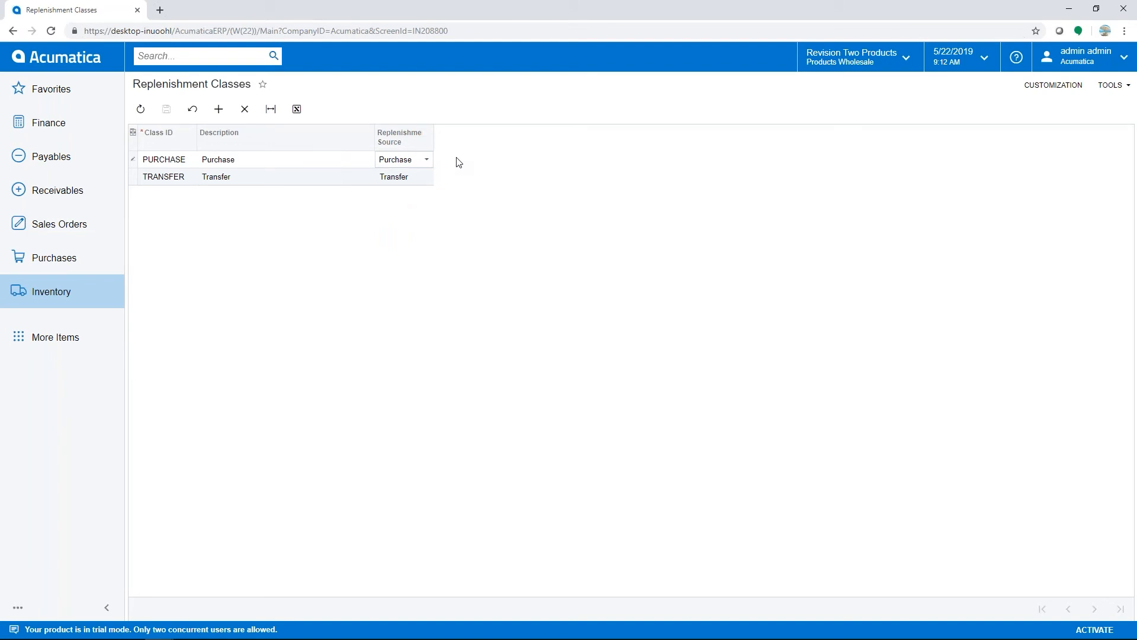
pyautogui.moveTo(455, 167)
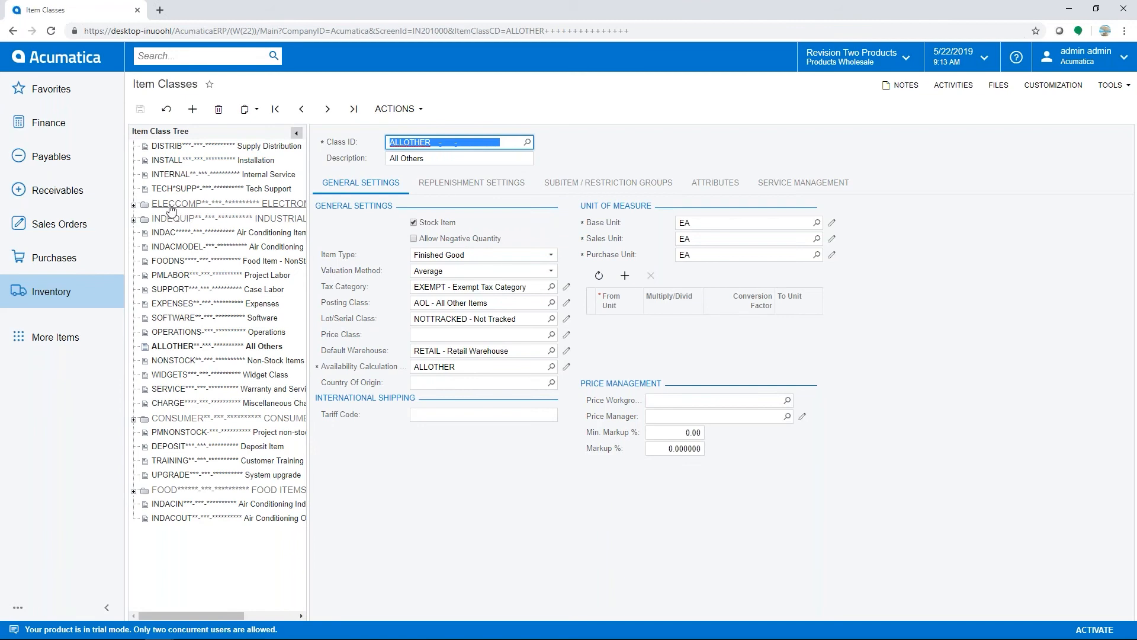
# - Review the ELECCOMP item class's replenishment settings and demand calculation options
pyautogui.click(203, 203)
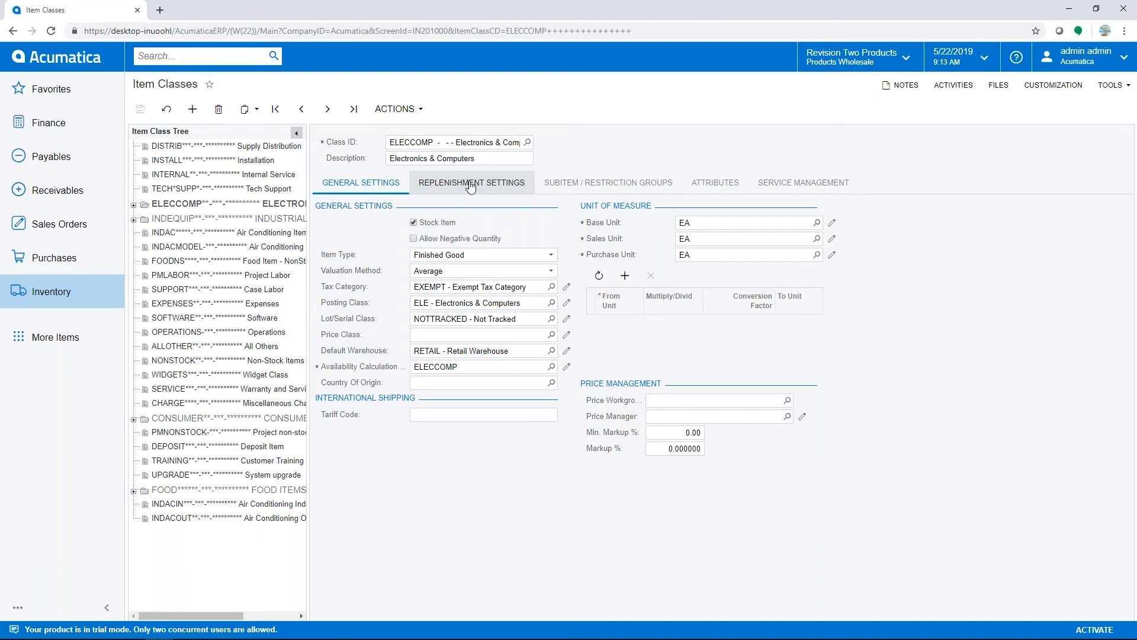
pyautogui.click(470, 183)
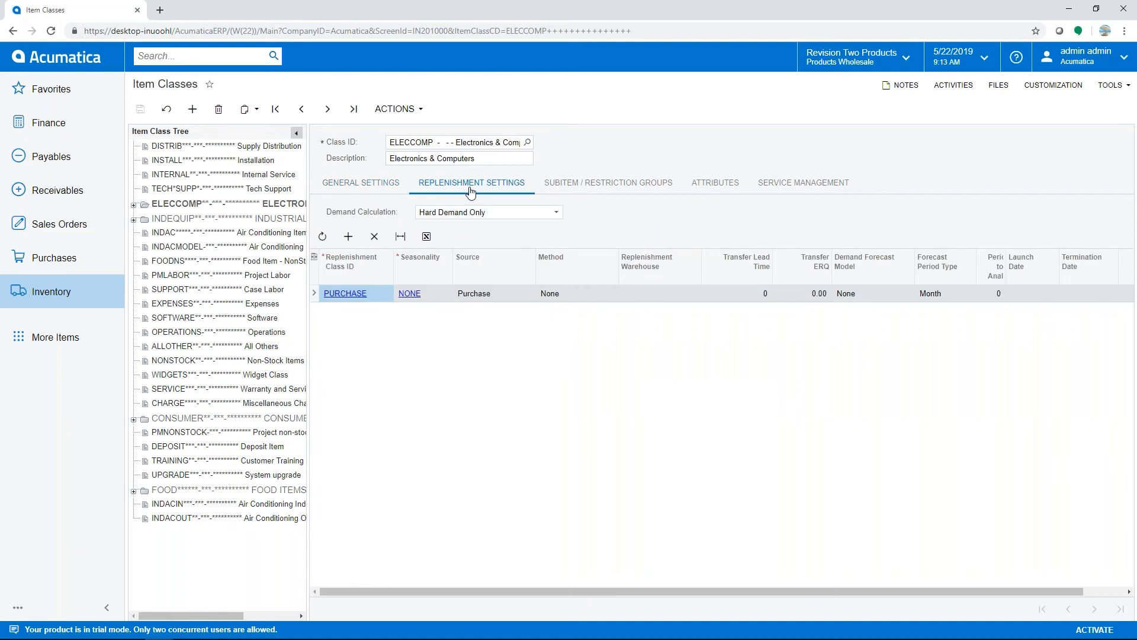
pyautogui.moveTo(558, 217)
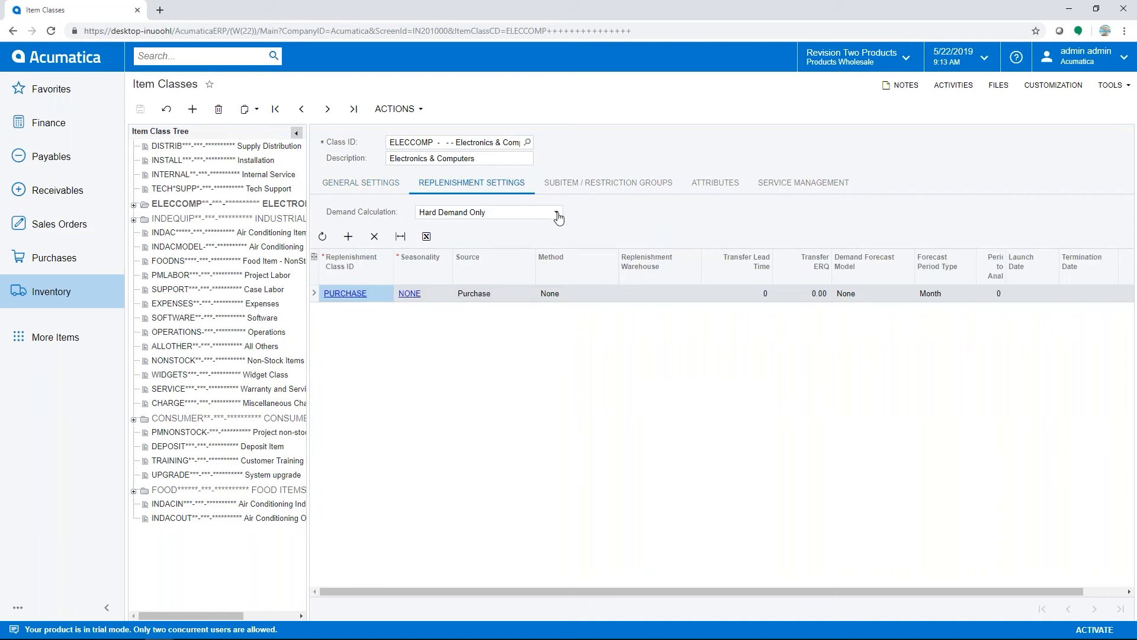
pyautogui.click(556, 212)
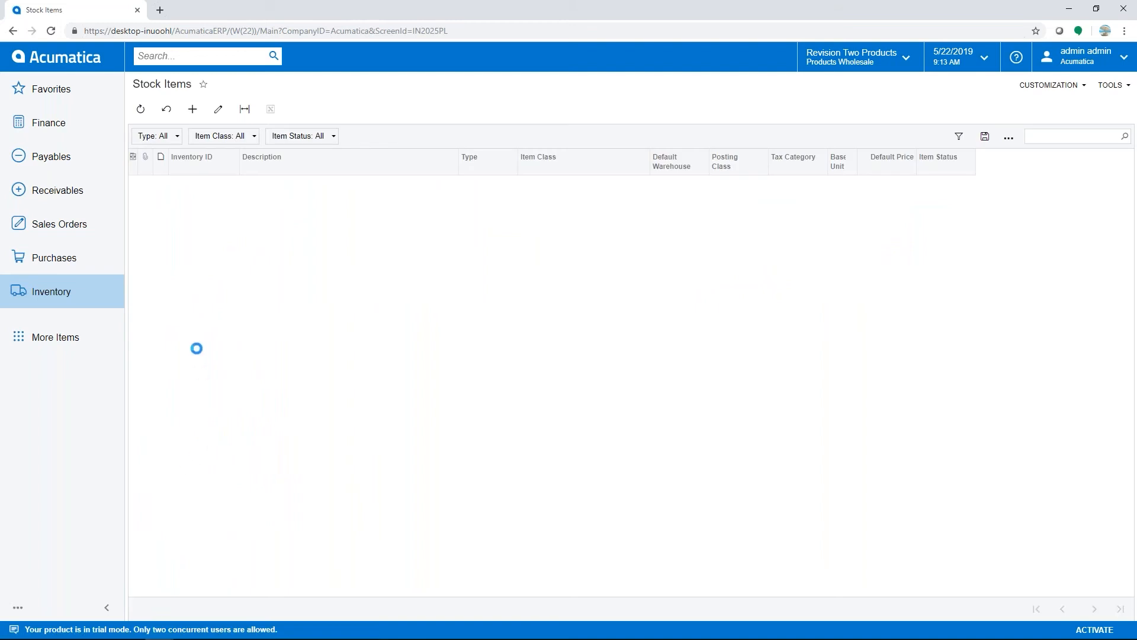
# - View the AACOMPUT01 Acer Laptop Computer's replenishment info with Min./Max. method and reorder point 200
pyautogui.click(140, 109)
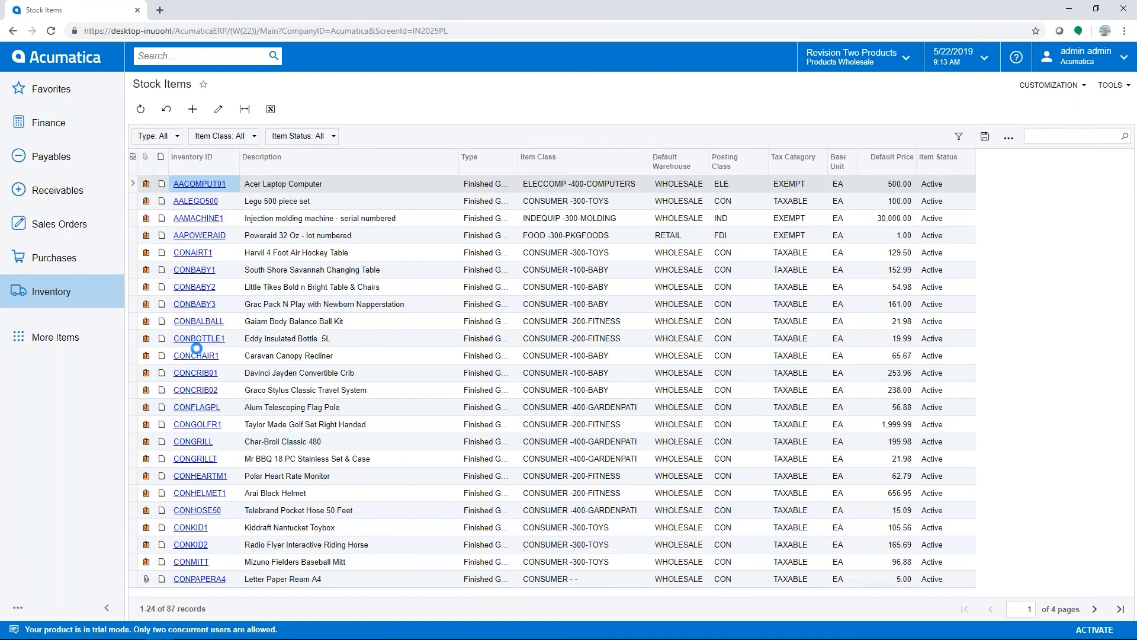
pyautogui.click(192, 109)
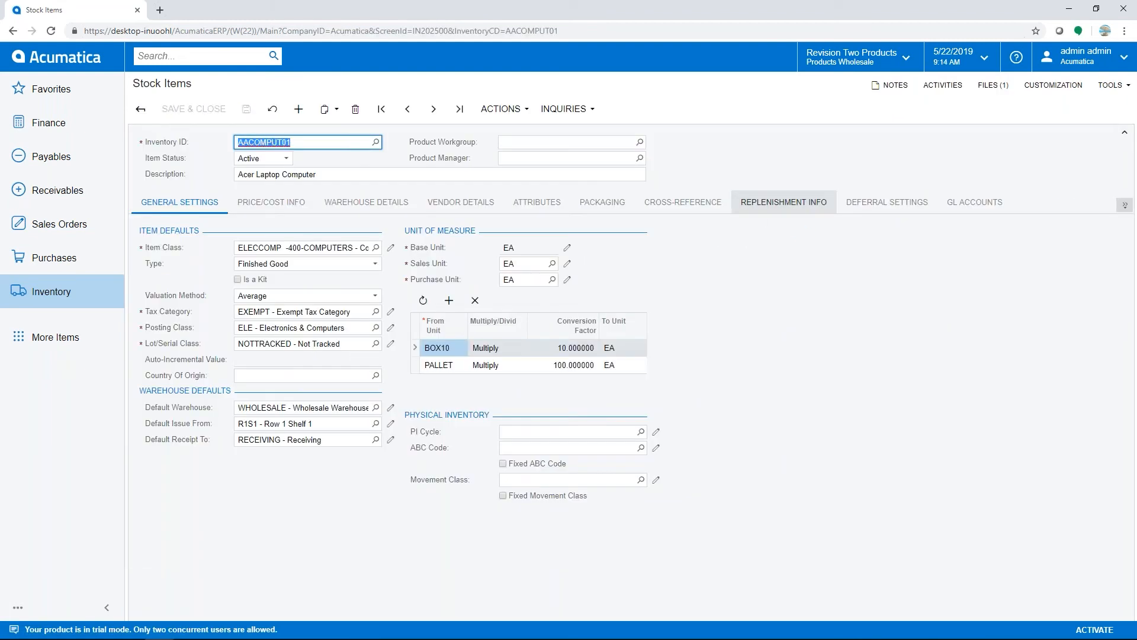
pyautogui.click(783, 201)
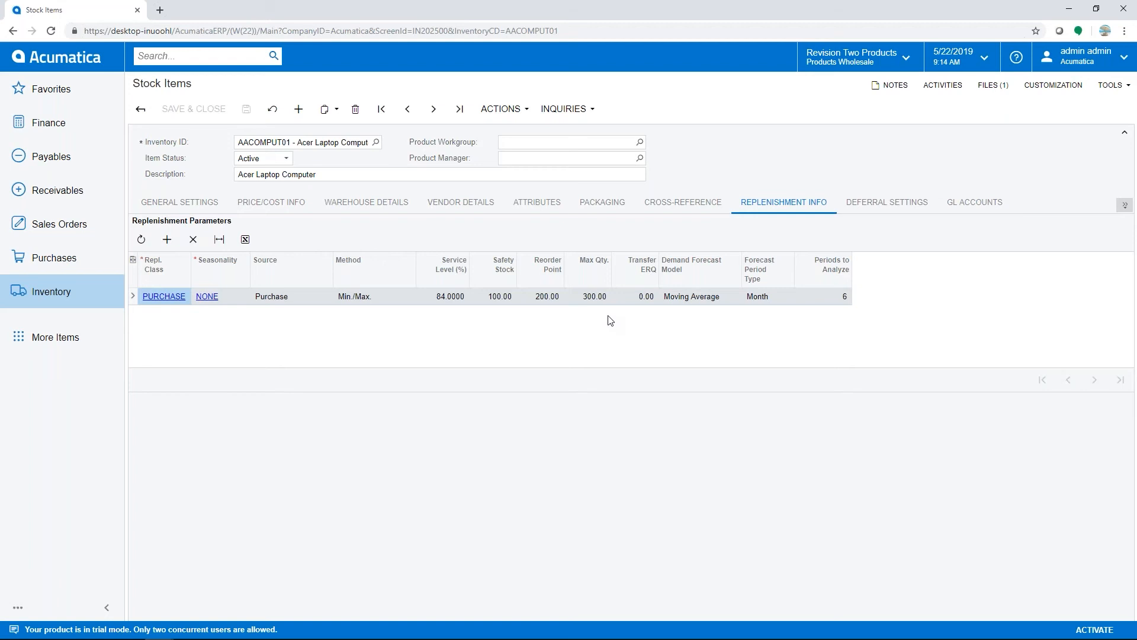
pyautogui.moveTo(764, 313)
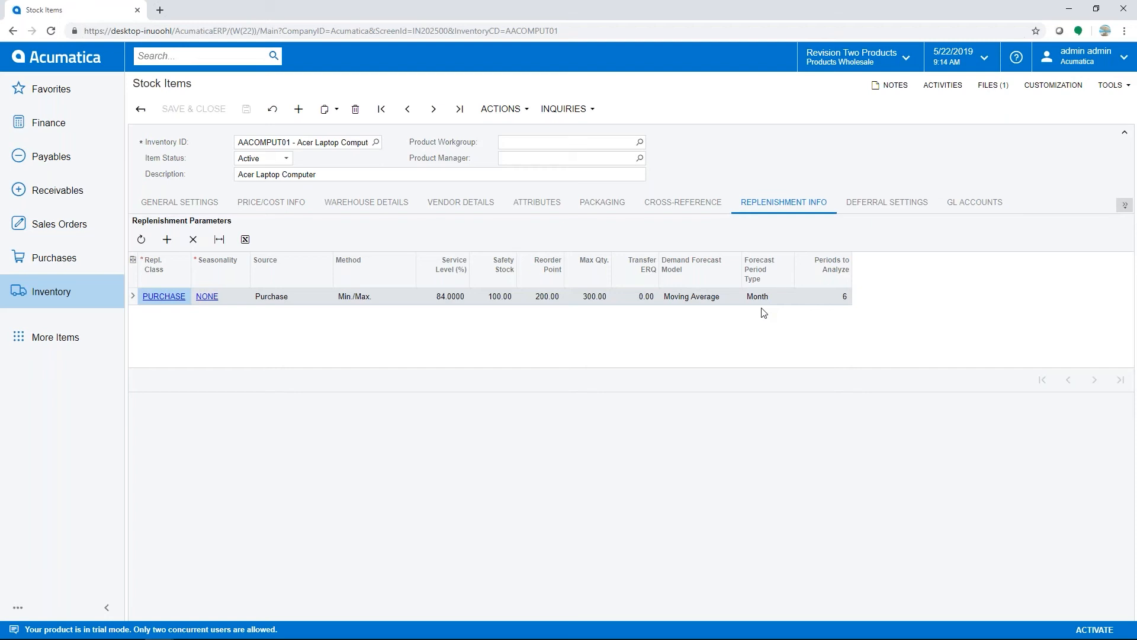
pyautogui.moveTo(850, 305)
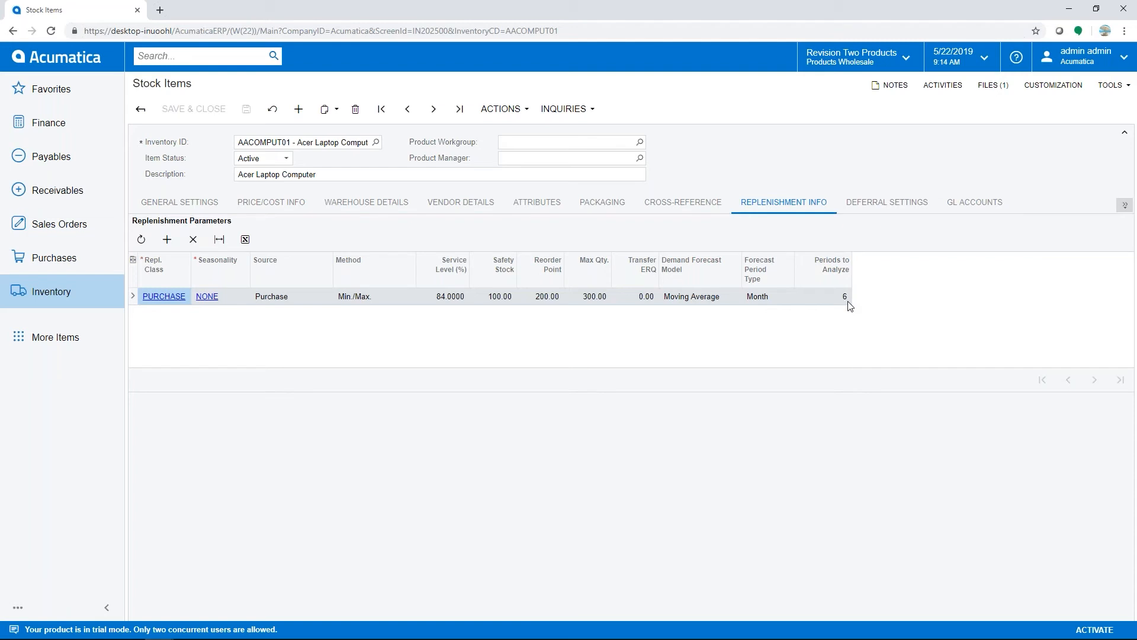
pyautogui.moveTo(605, 309)
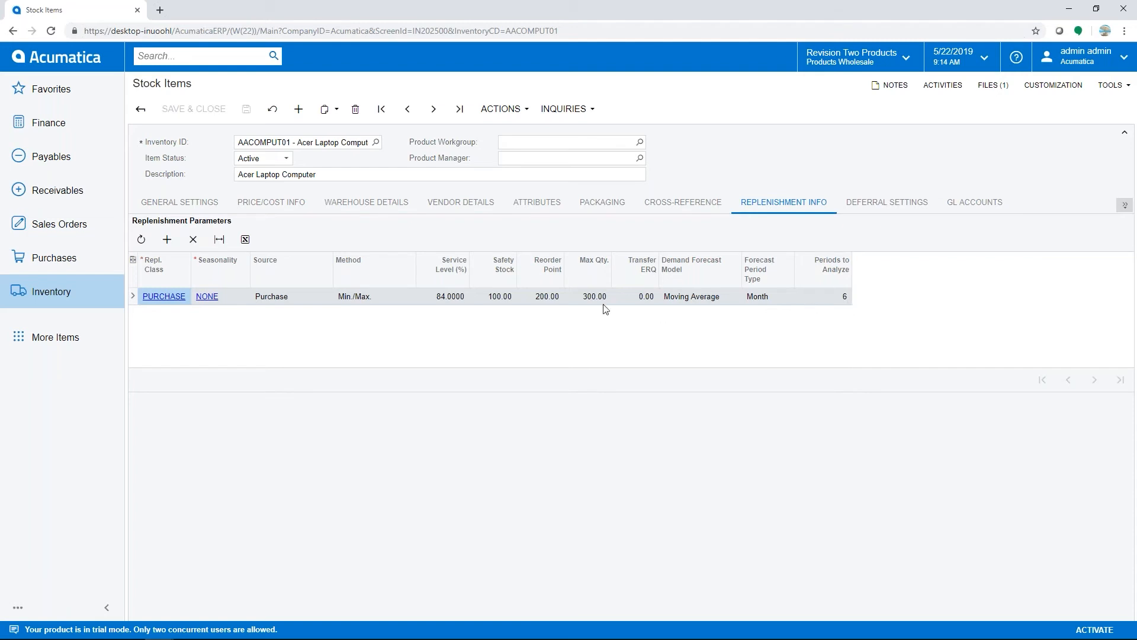
pyautogui.moveTo(628, 332)
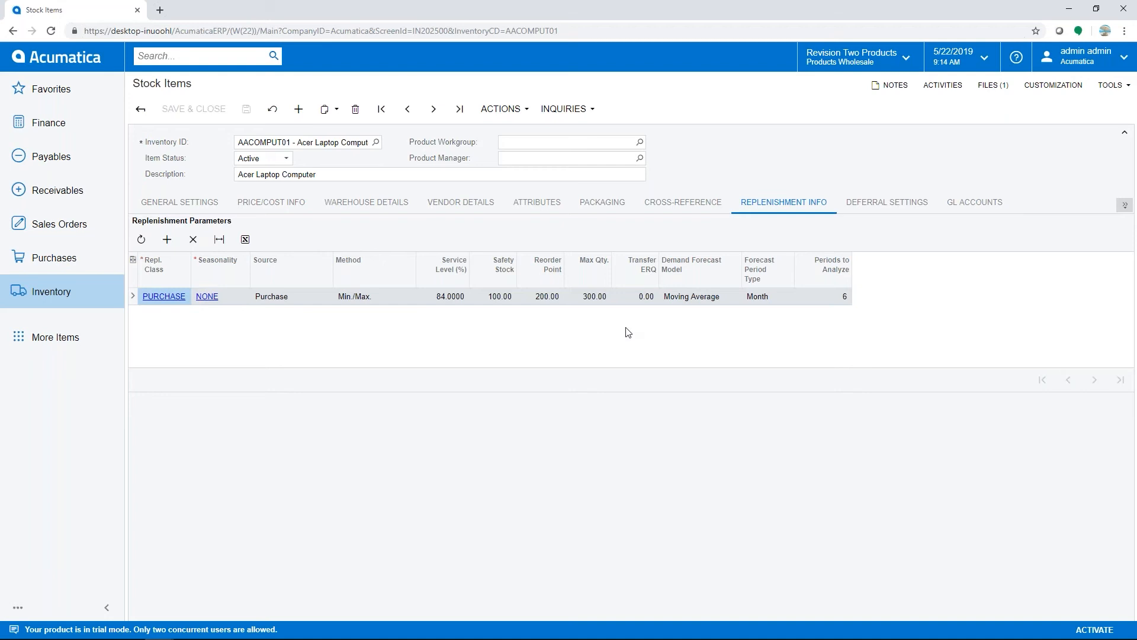
pyautogui.moveTo(571, 280)
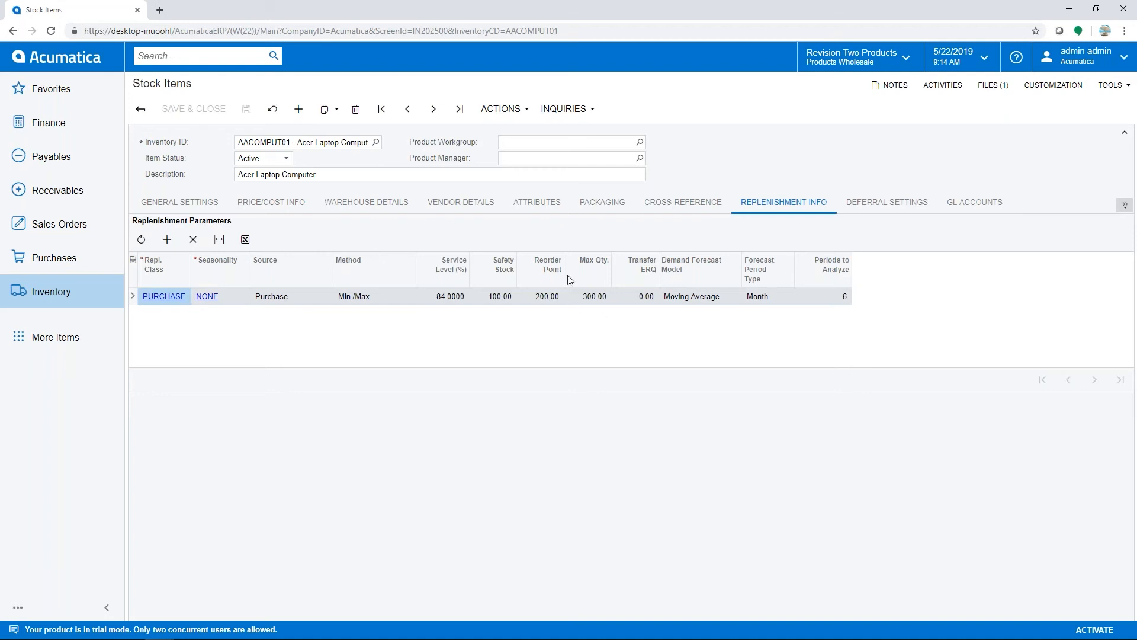
# - View the laptop's four vendors, with East COM Electronic Supplies as default
pyautogui.click(460, 201)
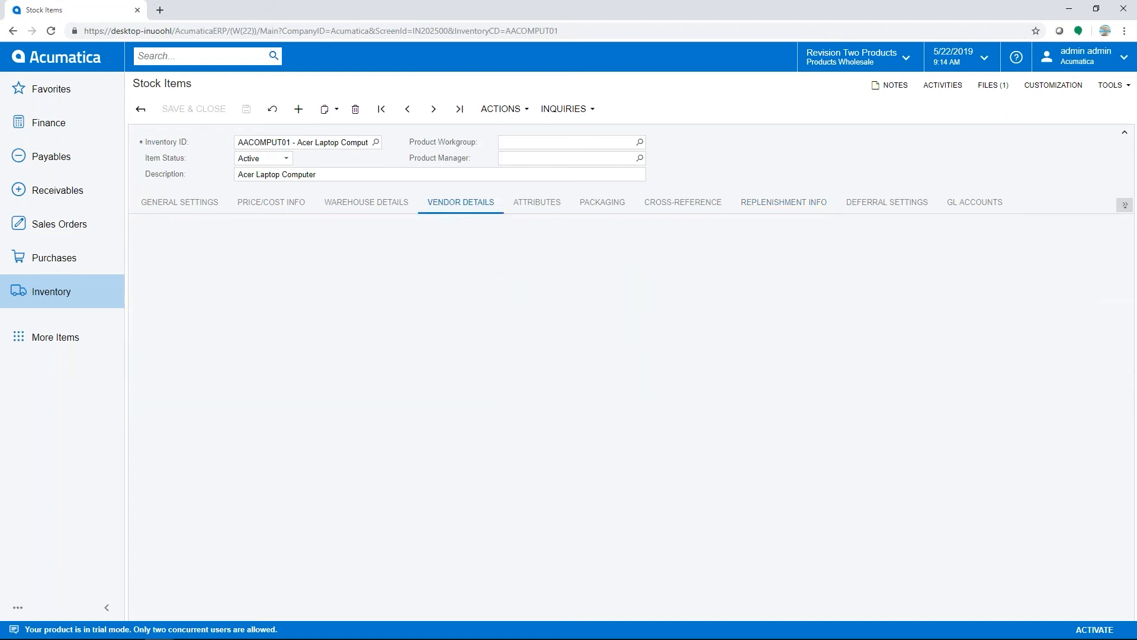
pyautogui.click(461, 202)
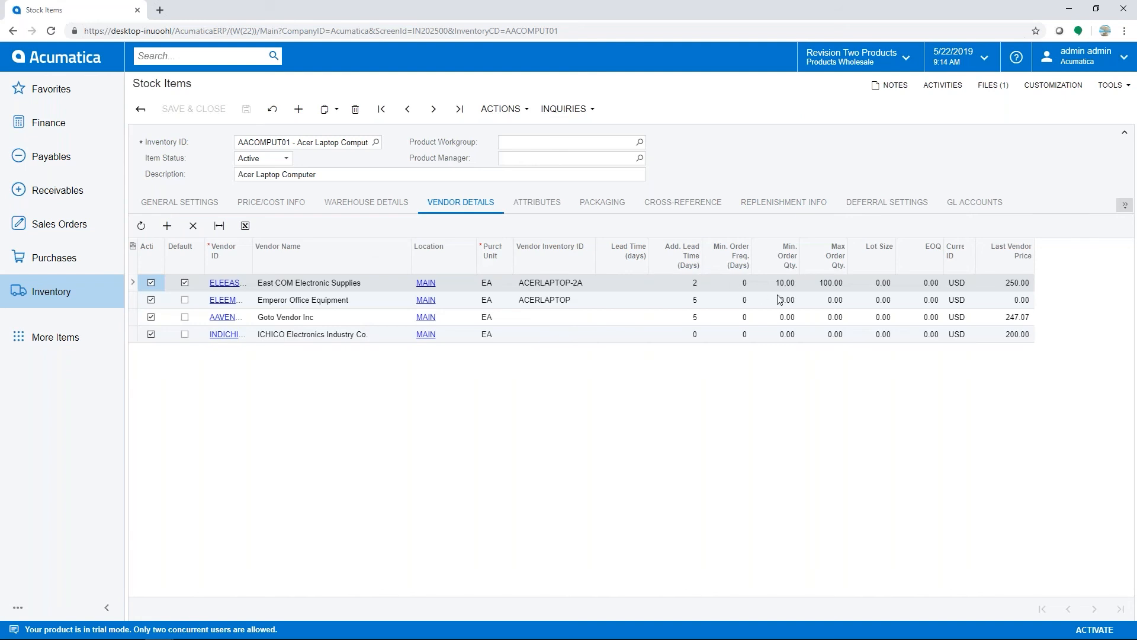
pyautogui.moveTo(777, 297)
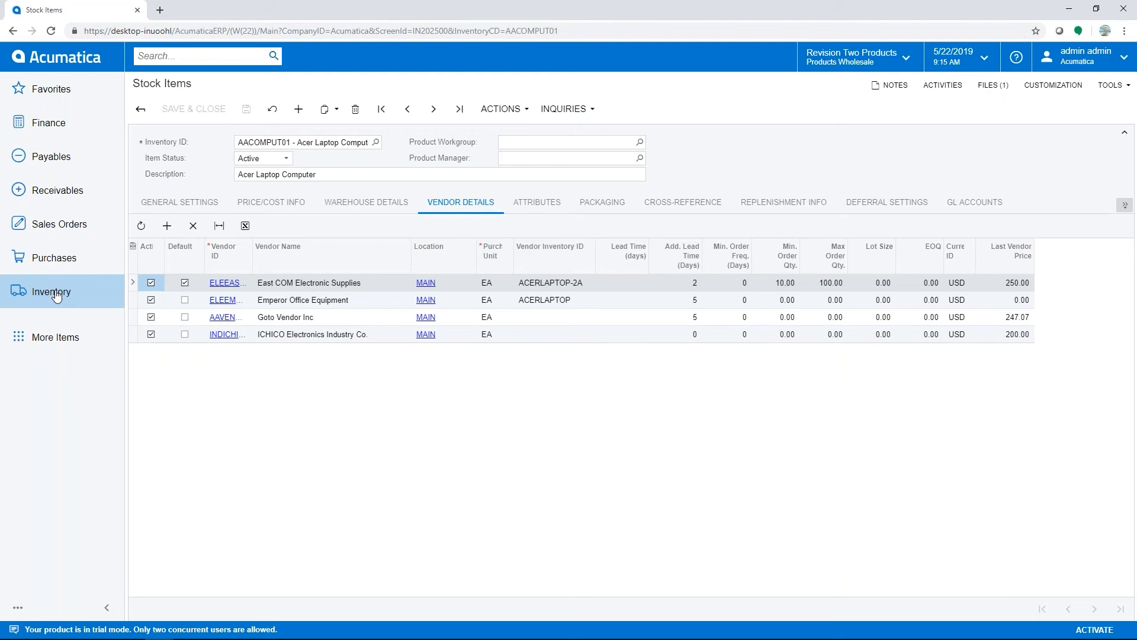
# - Bring up Calculate Replenishment Parameters and set the forecast date to 5/23/2019
pyautogui.click(51, 291)
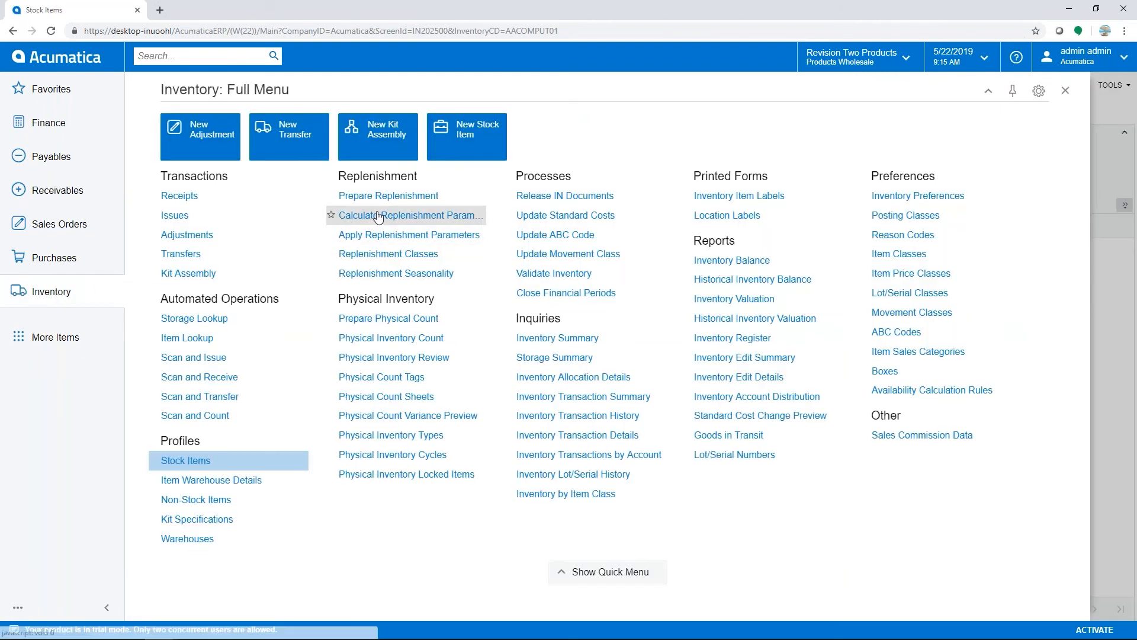
pyautogui.click(410, 214)
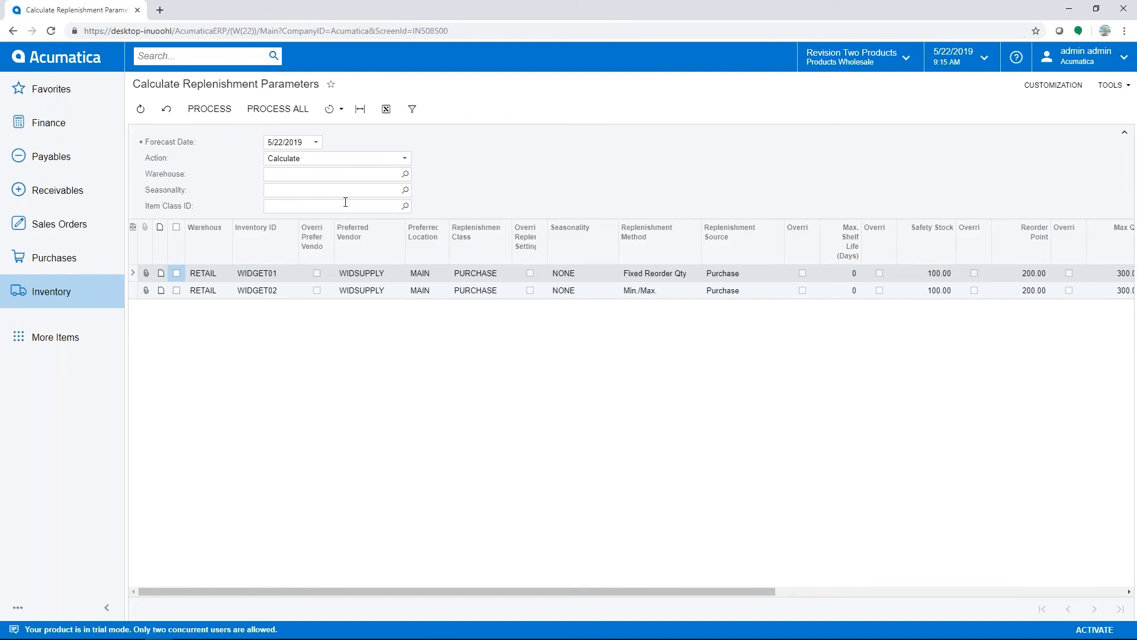
pyautogui.moveTo(340, 202)
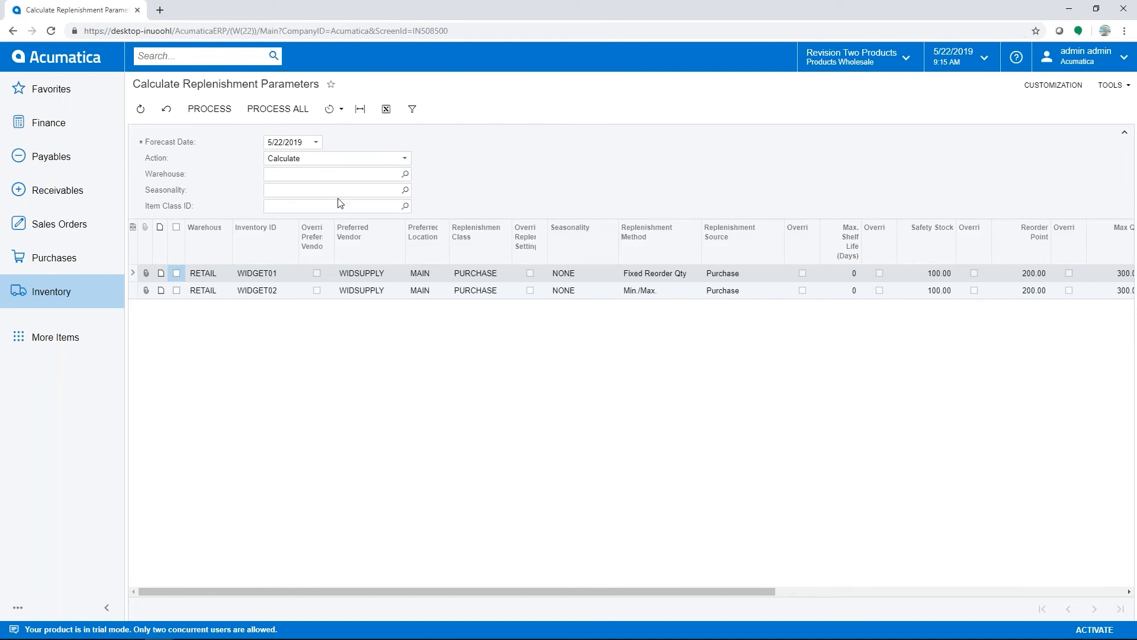
pyautogui.click(315, 141)
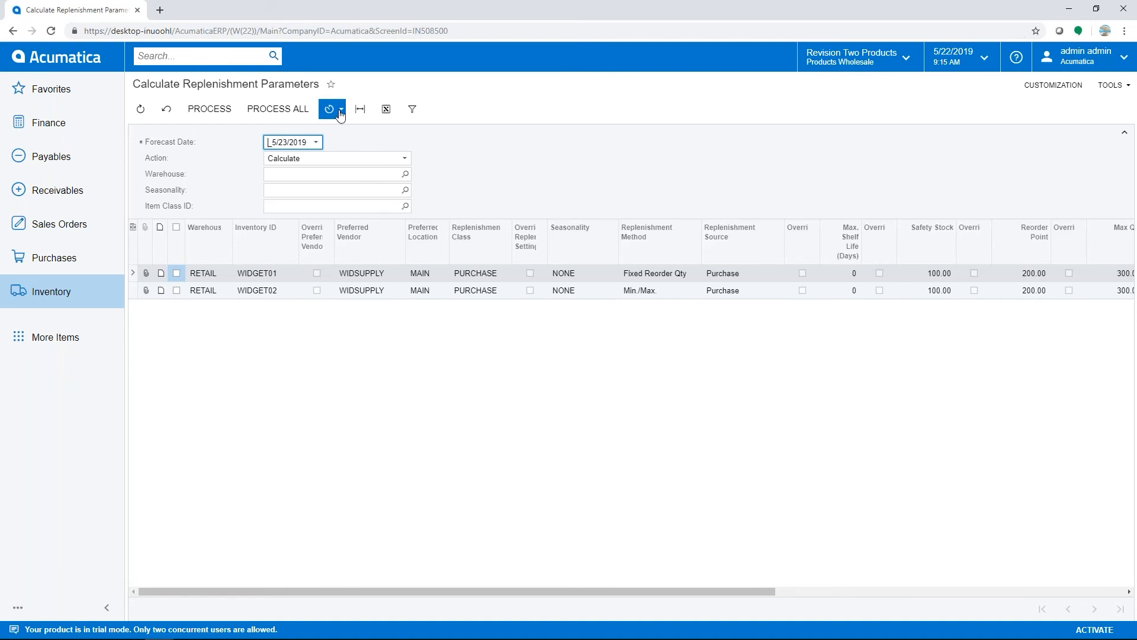
pyautogui.click(342, 109)
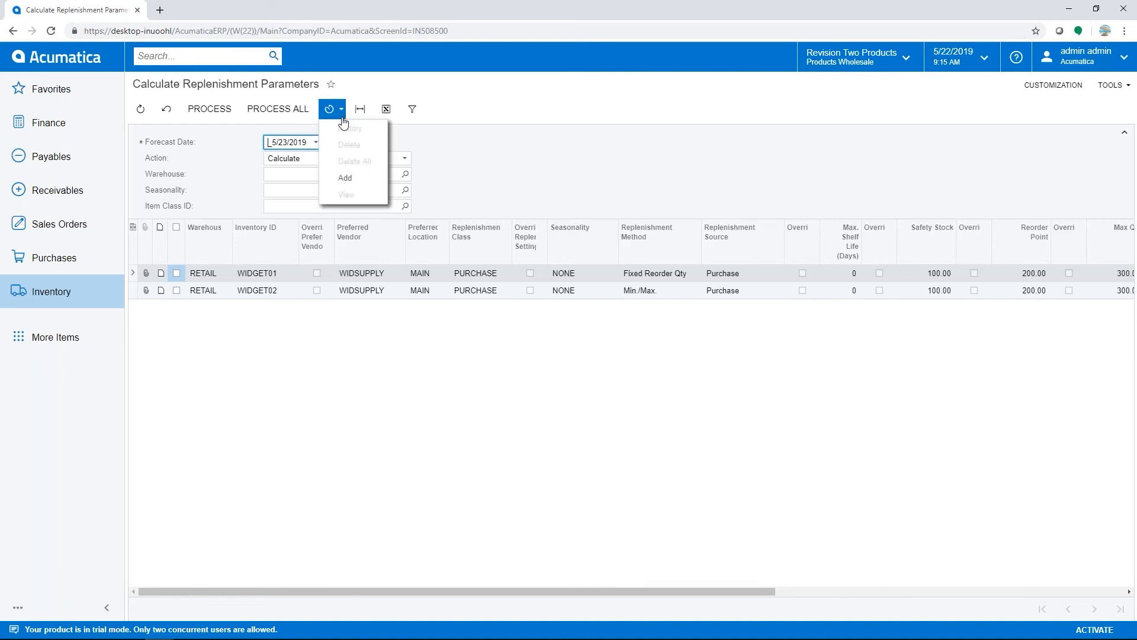
pyautogui.click(345, 178)
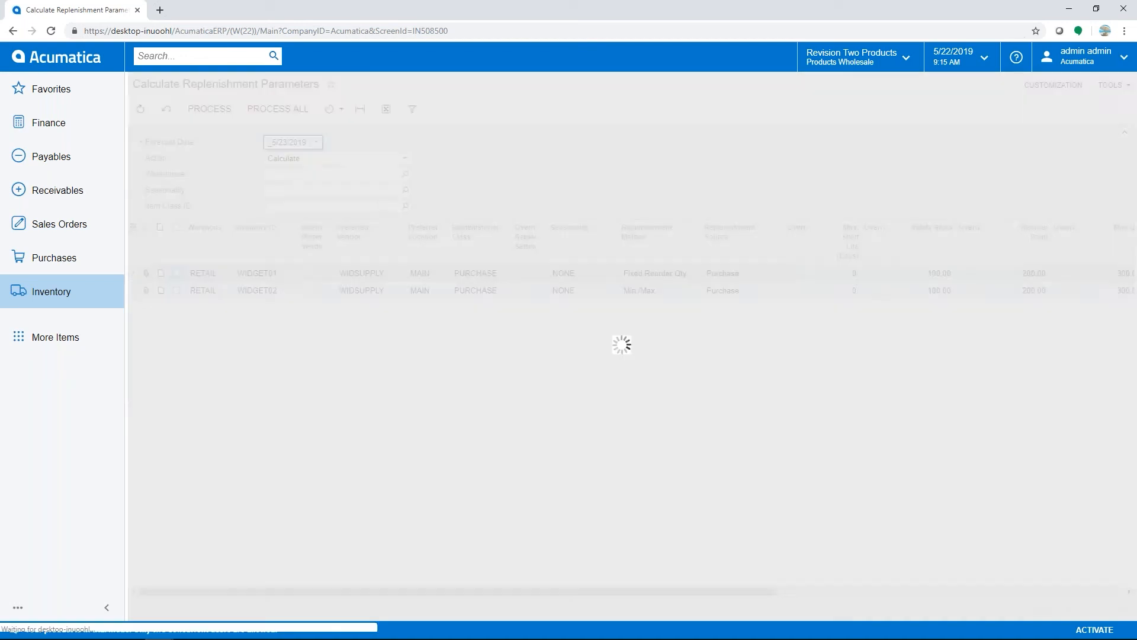
pyautogui.click(328, 109)
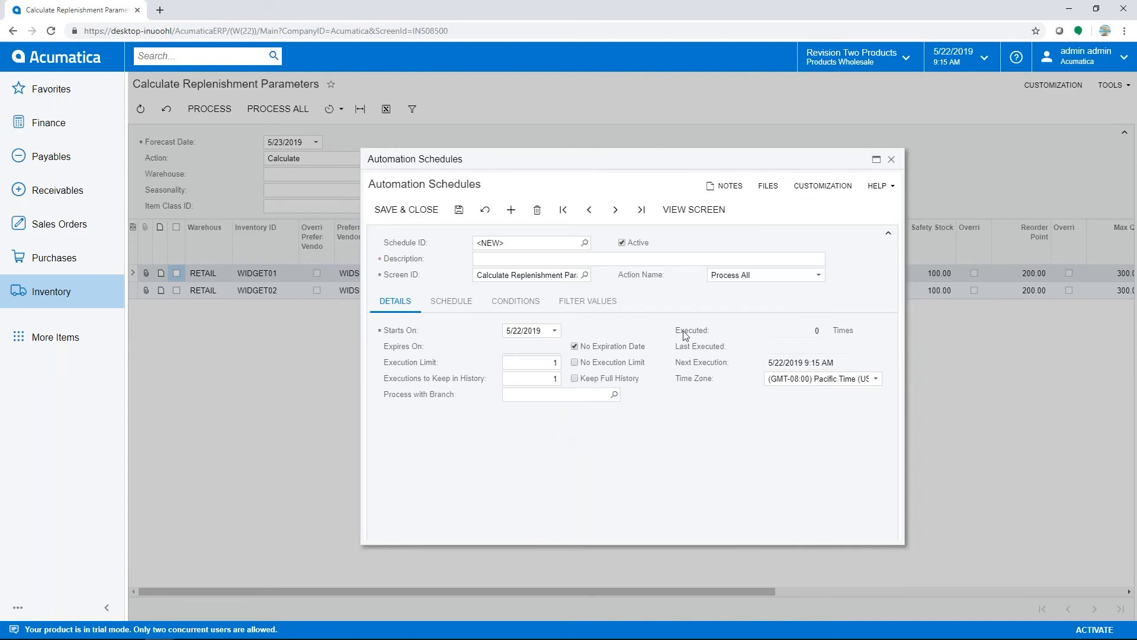
pyautogui.click(891, 159)
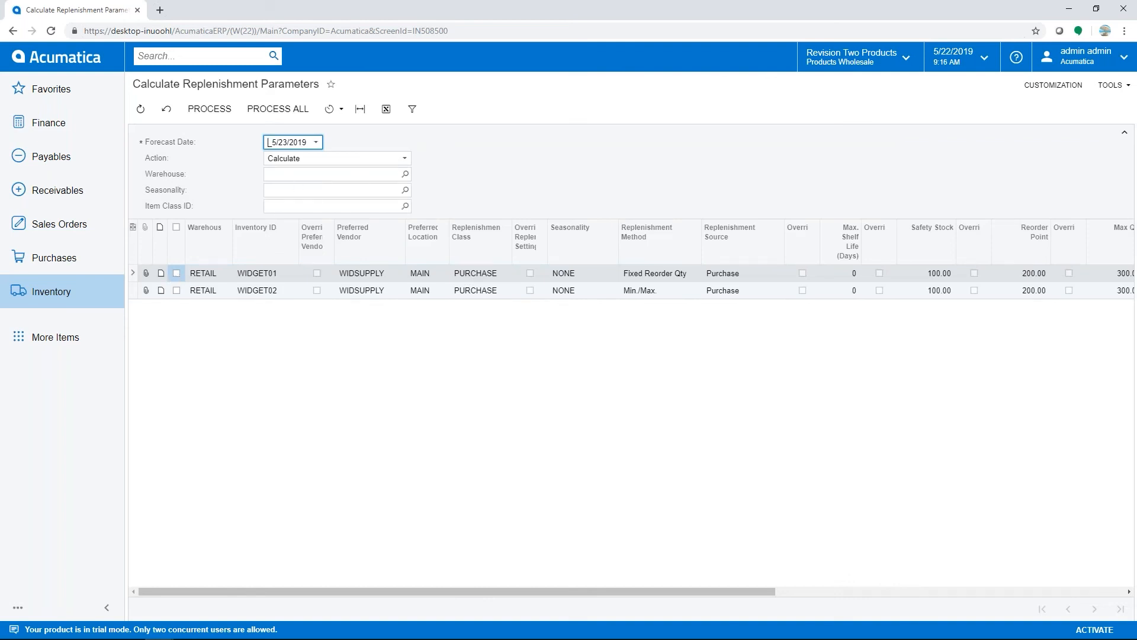
# - Calculate replenishment parameters for WIDGET01 in the WHOLESALE warehouse
pyautogui.write('WHOLESALE')
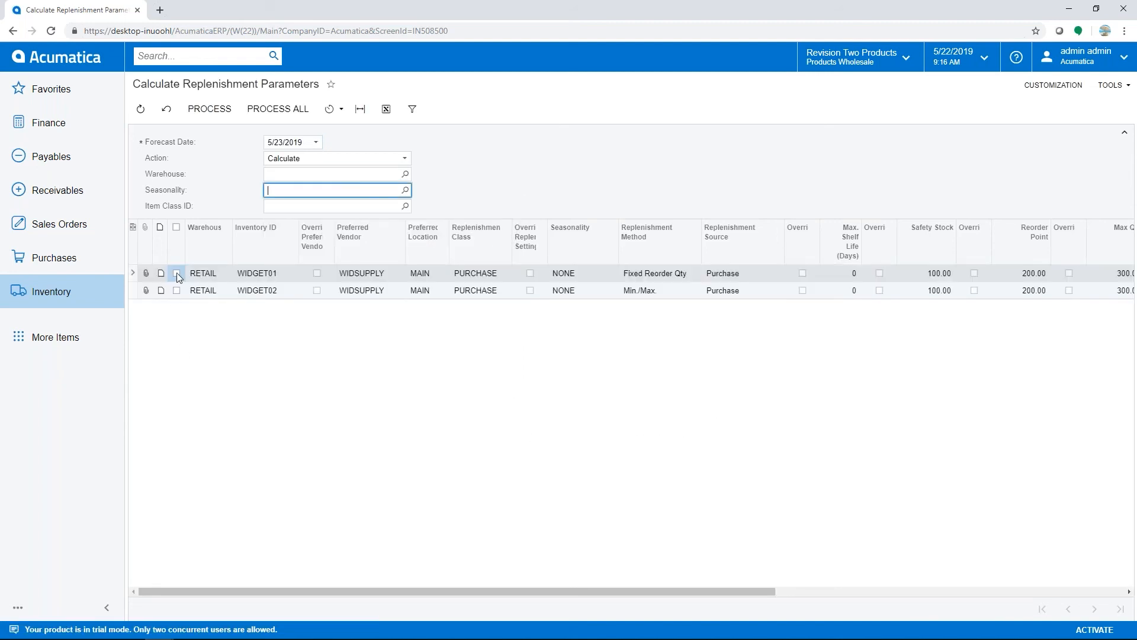
pyautogui.click(176, 272)
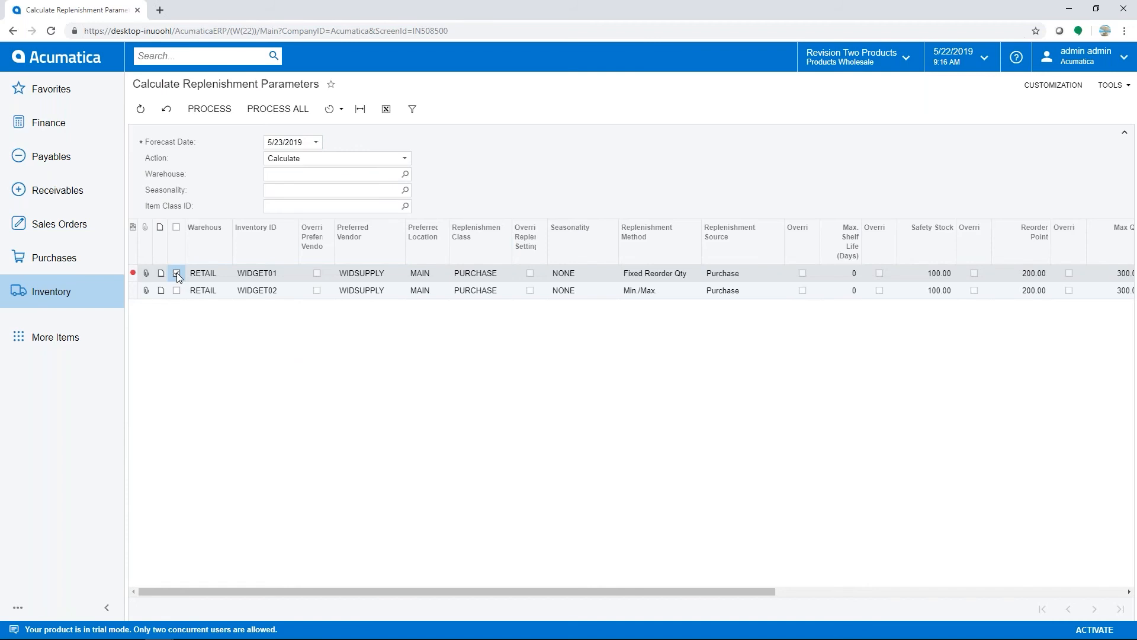
pyautogui.click(176, 274)
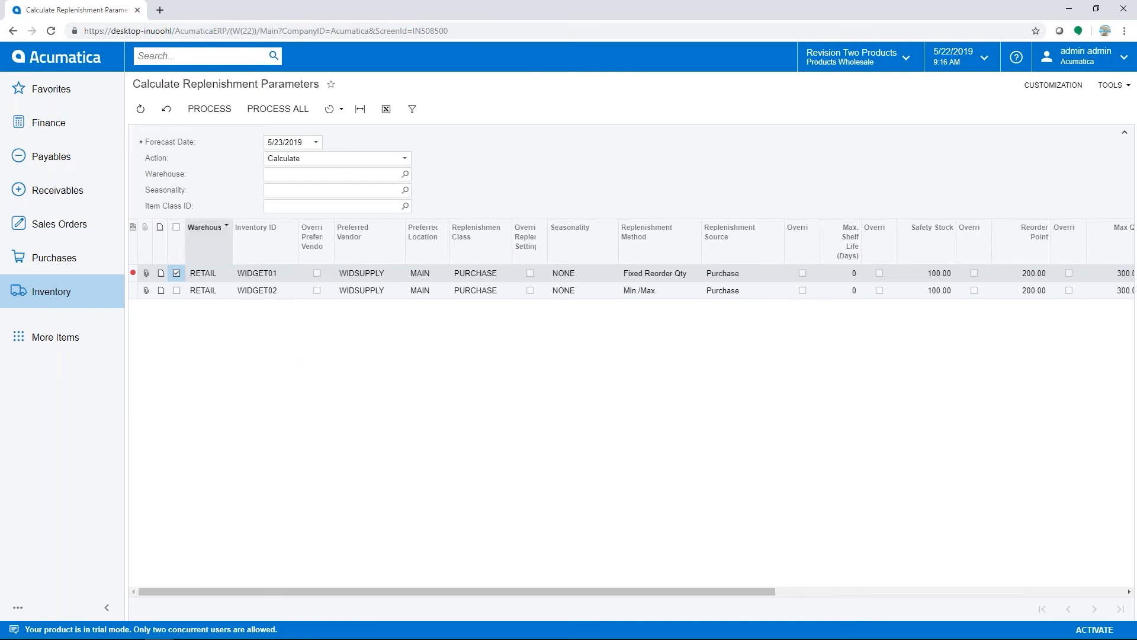
pyautogui.click(209, 108)
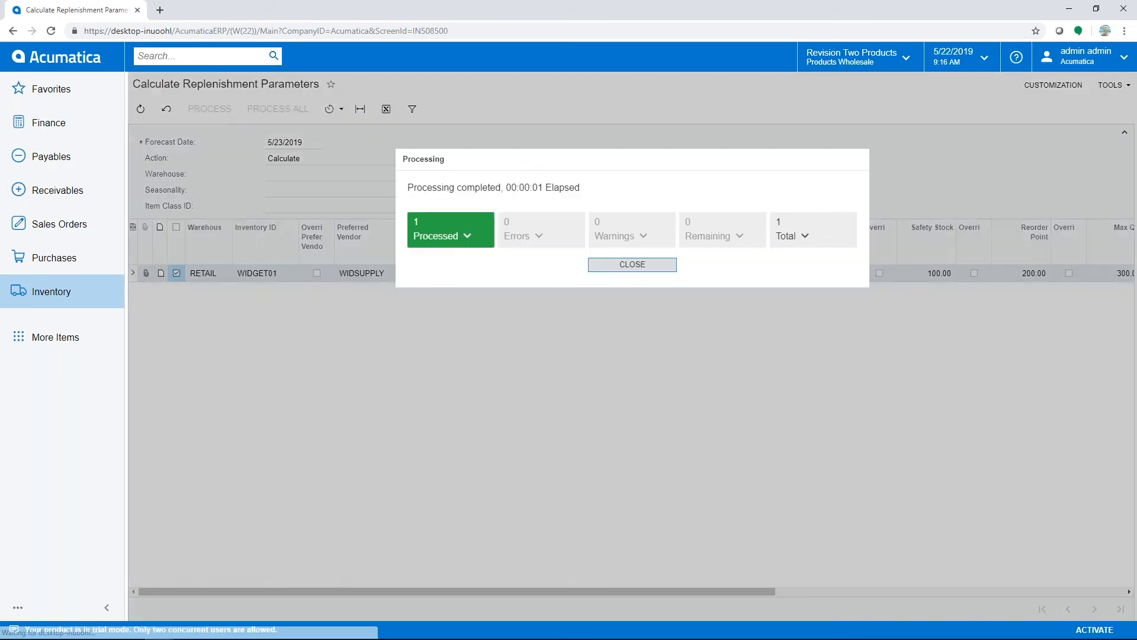
pyautogui.click(631, 264)
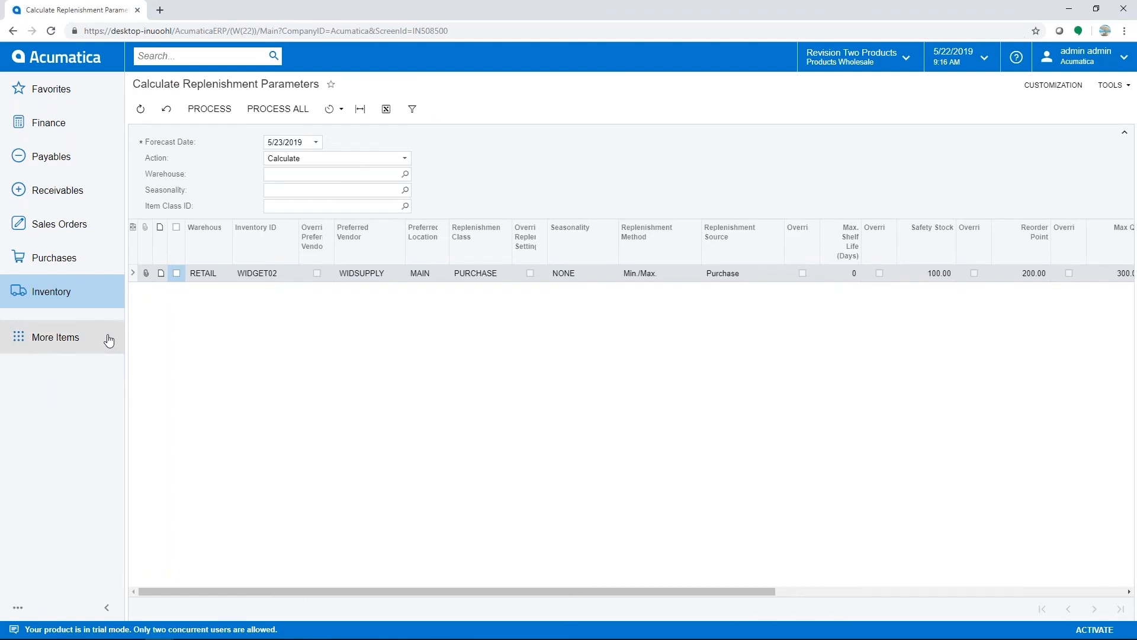
pyautogui.moveTo(51, 292)
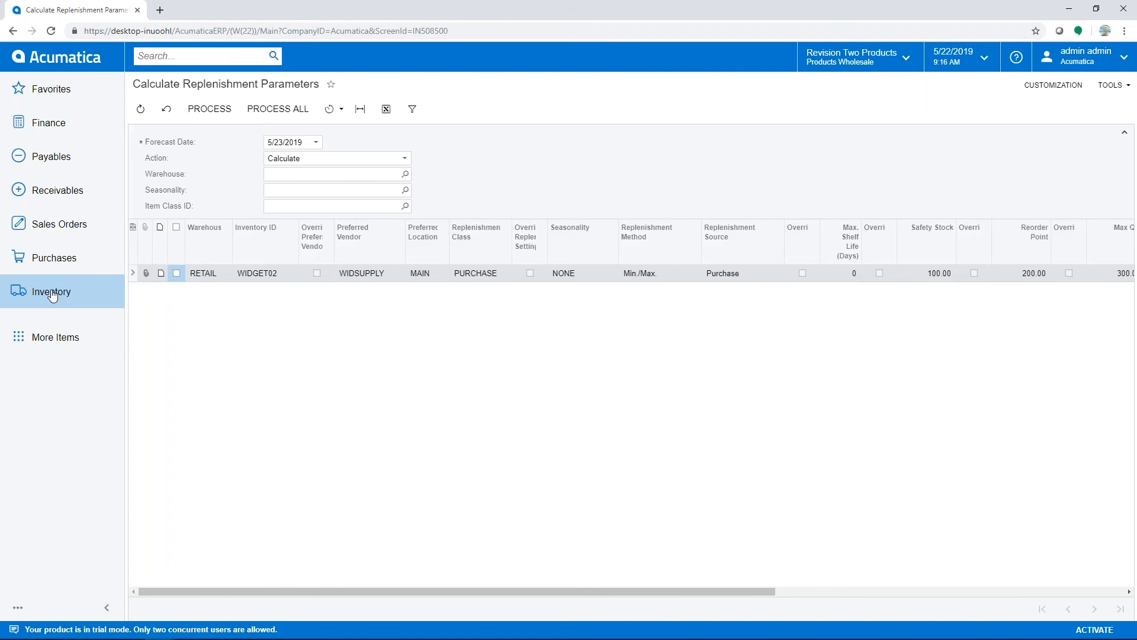
# - Go to Apply Replenishment Parameters from the inventory menu
pyautogui.click(50, 292)
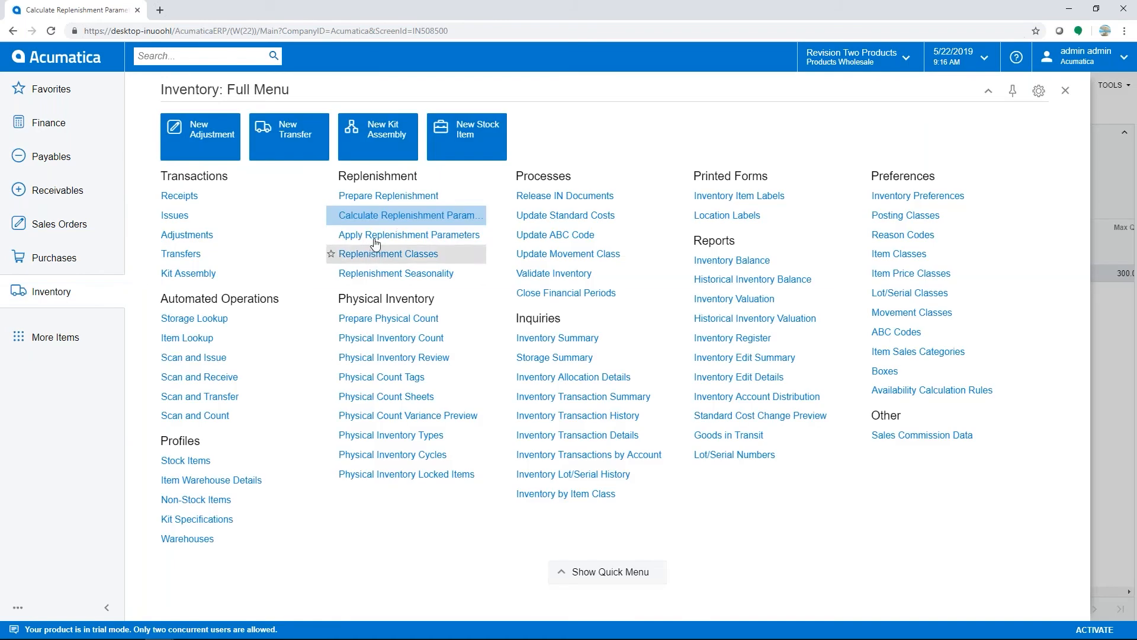
pyautogui.click(408, 234)
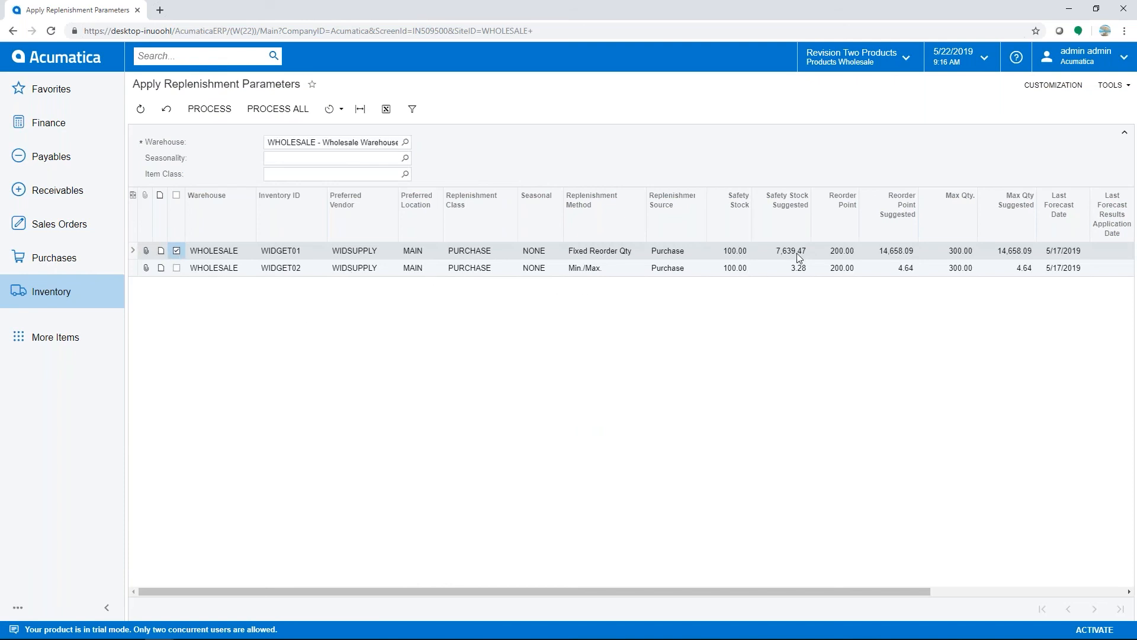
# - Process the suggested parameters for WIDGET01 at WHOLESALE, leaving WIDGET02 pending
pyautogui.click(208, 109)
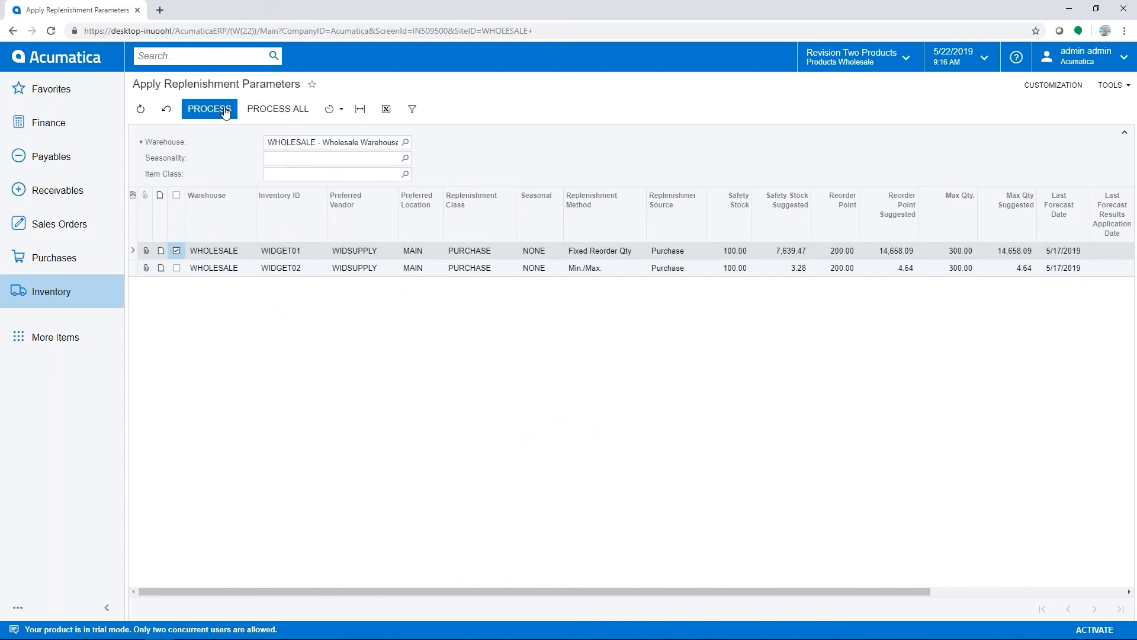
pyautogui.click(209, 109)
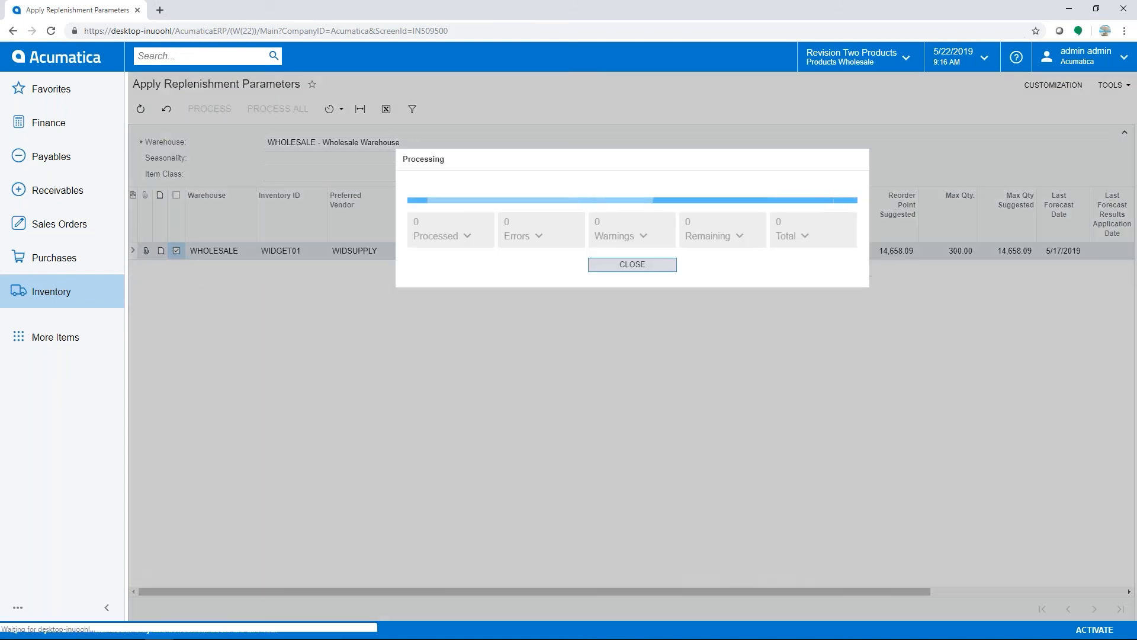
pyautogui.click(631, 264)
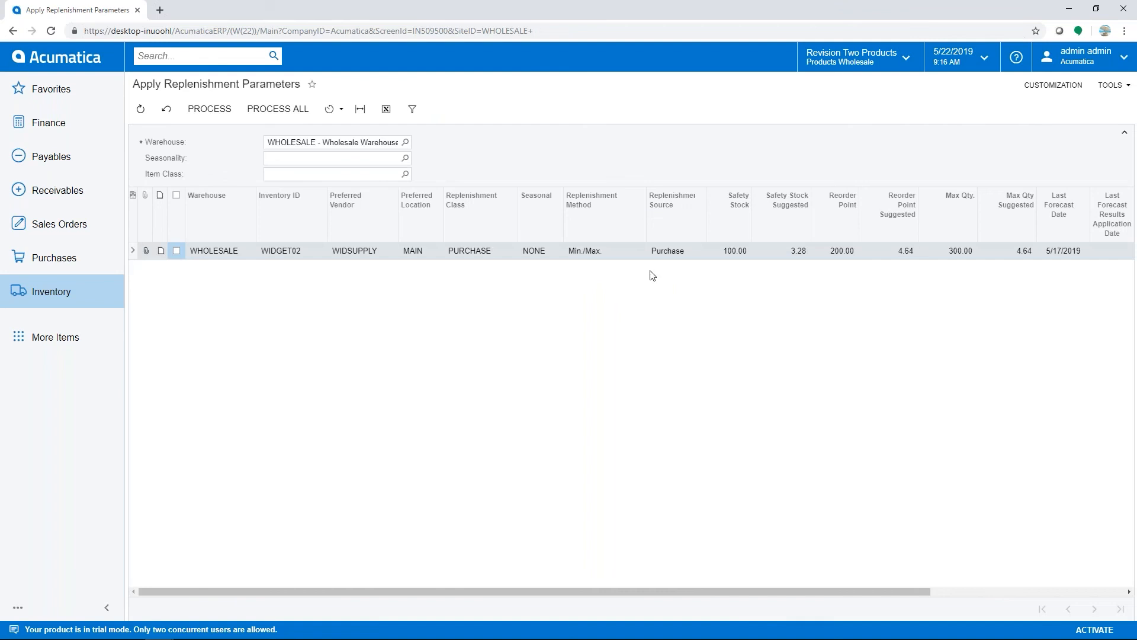
pyautogui.moveTo(590, 283)
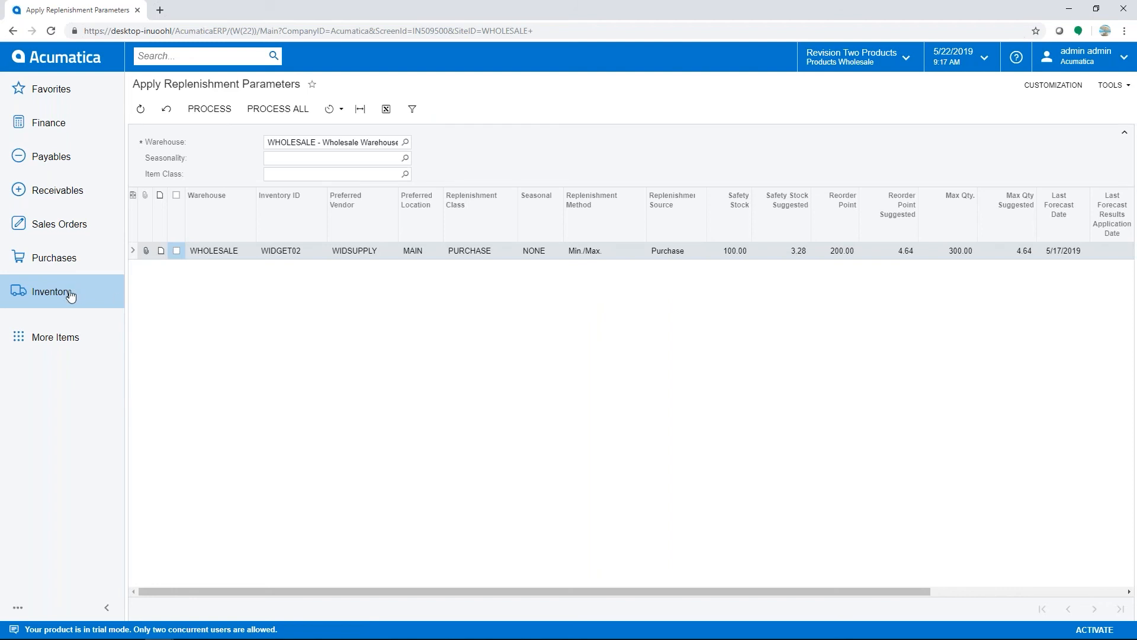
# - Show WIDGET01's WHOLESALE replenishment info with safety stock 7,639.47 and reorder point 14,658.09
pyautogui.click(51, 292)
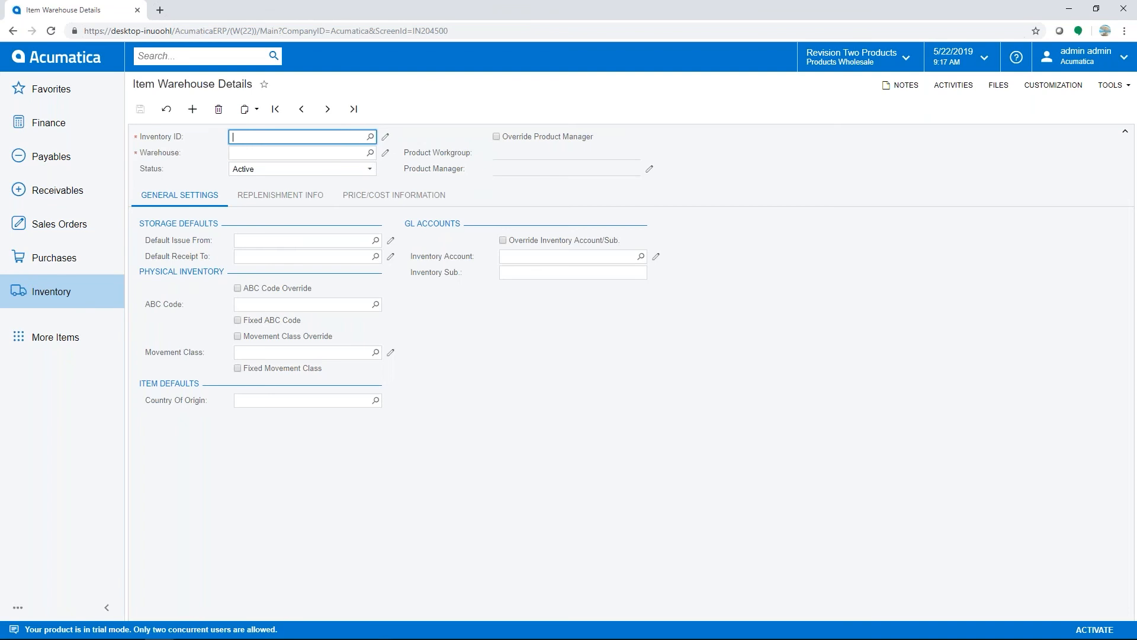
pyautogui.write('wid')
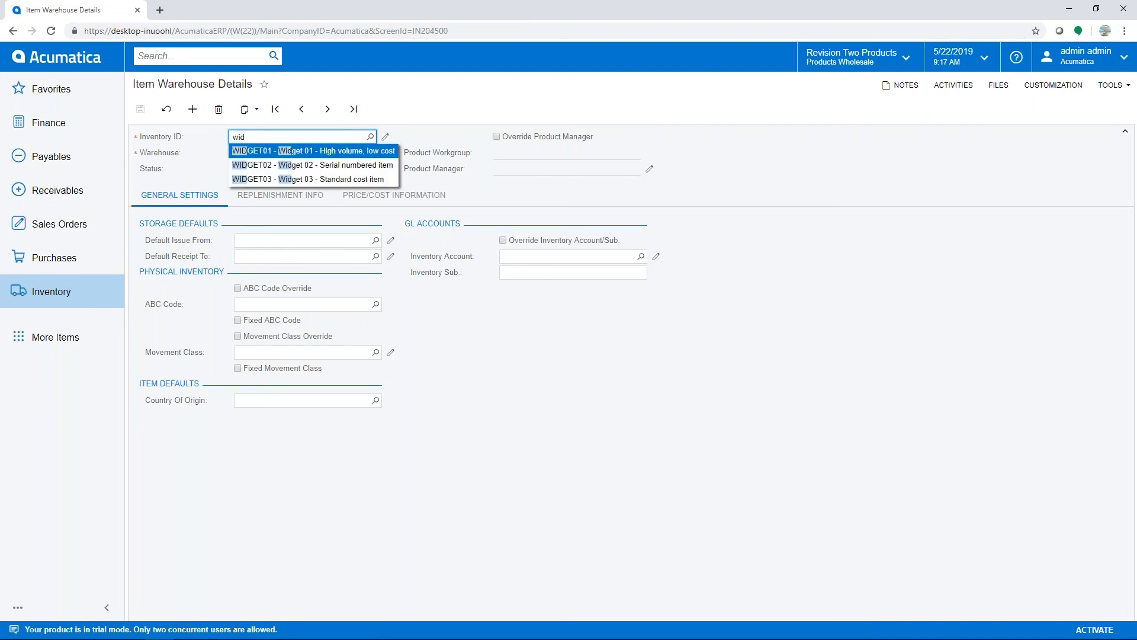
pyautogui.click(311, 150)
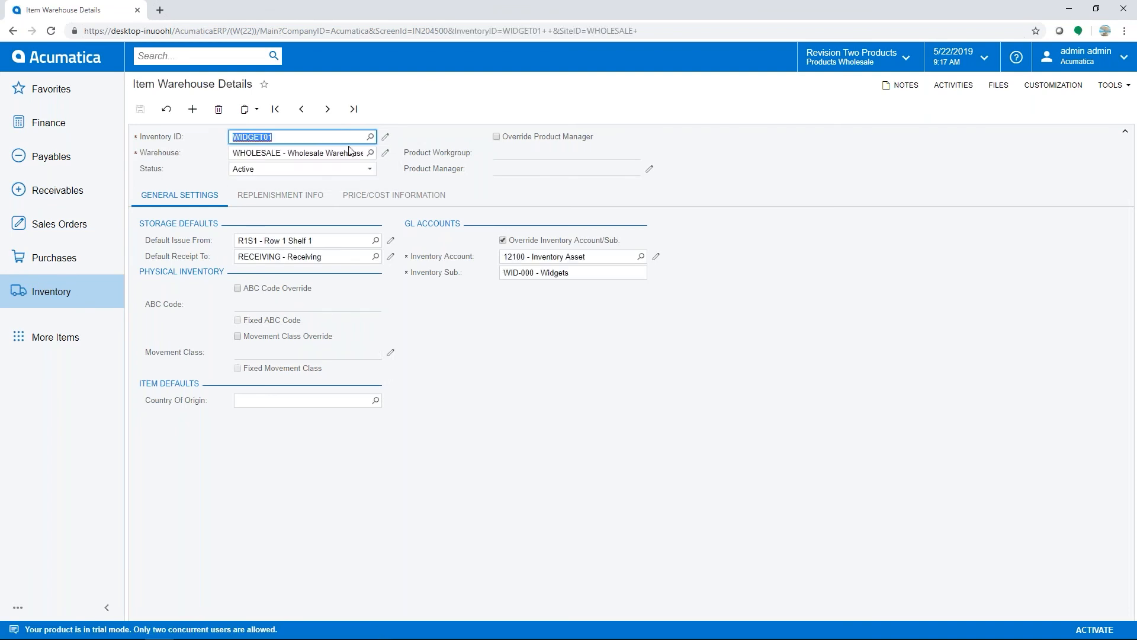
pyautogui.click(279, 194)
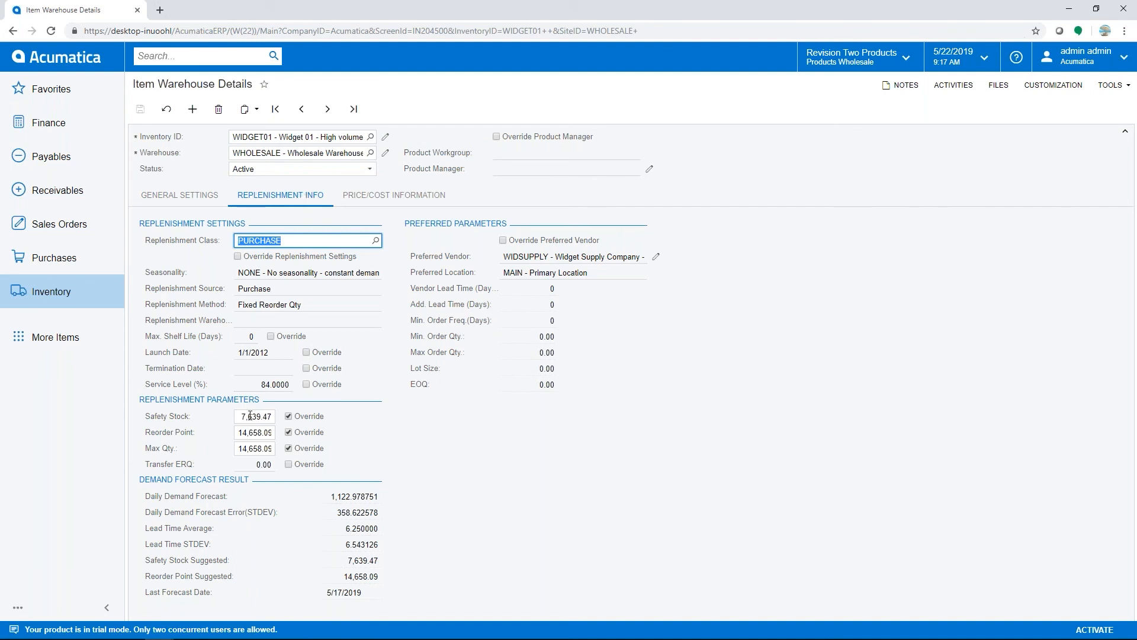
pyautogui.moveTo(286, 461)
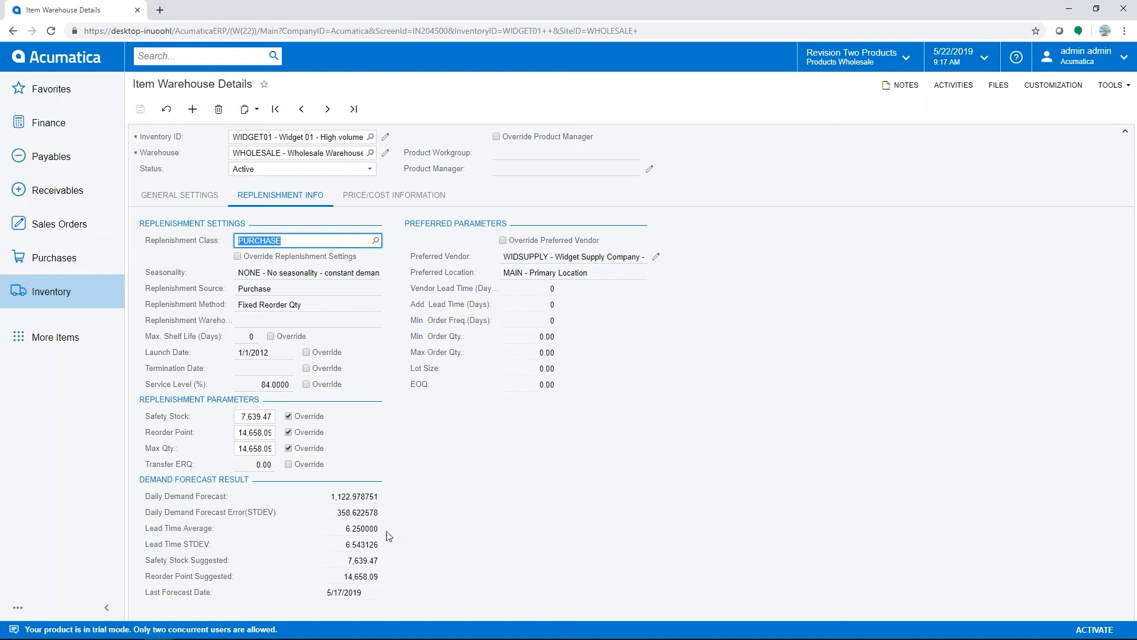
pyautogui.moveTo(344, 496)
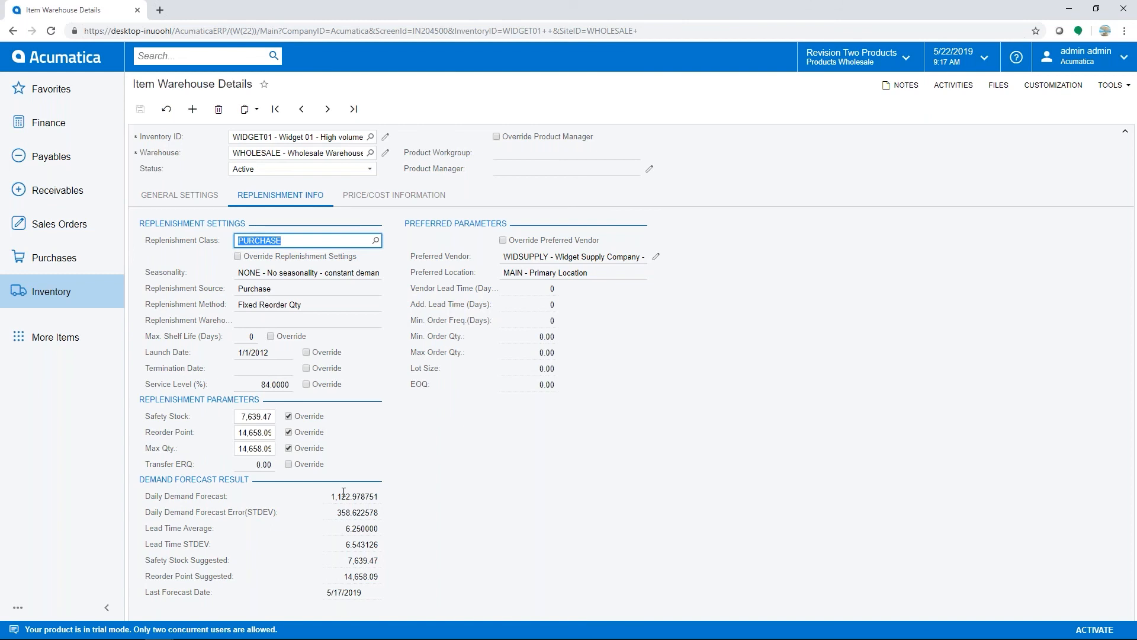
pyautogui.moveTo(51, 291)
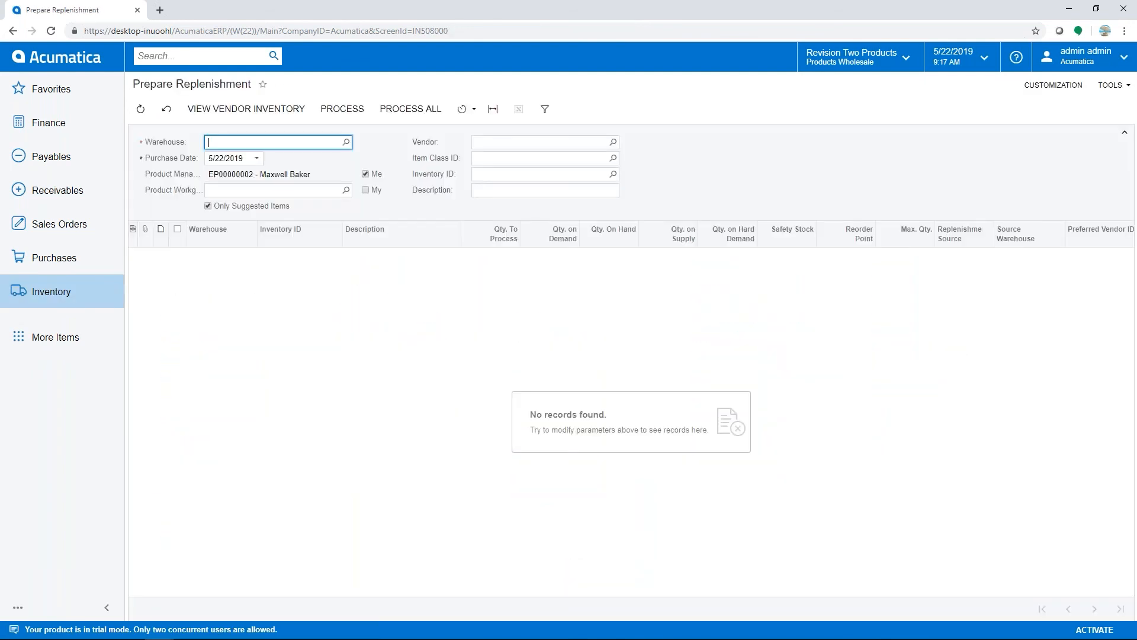
# - Process replenishment for the AACOMPUT01 Acer Laptop at WHOLESALE on Prepare Replenishment
pyautogui.click(345, 141)
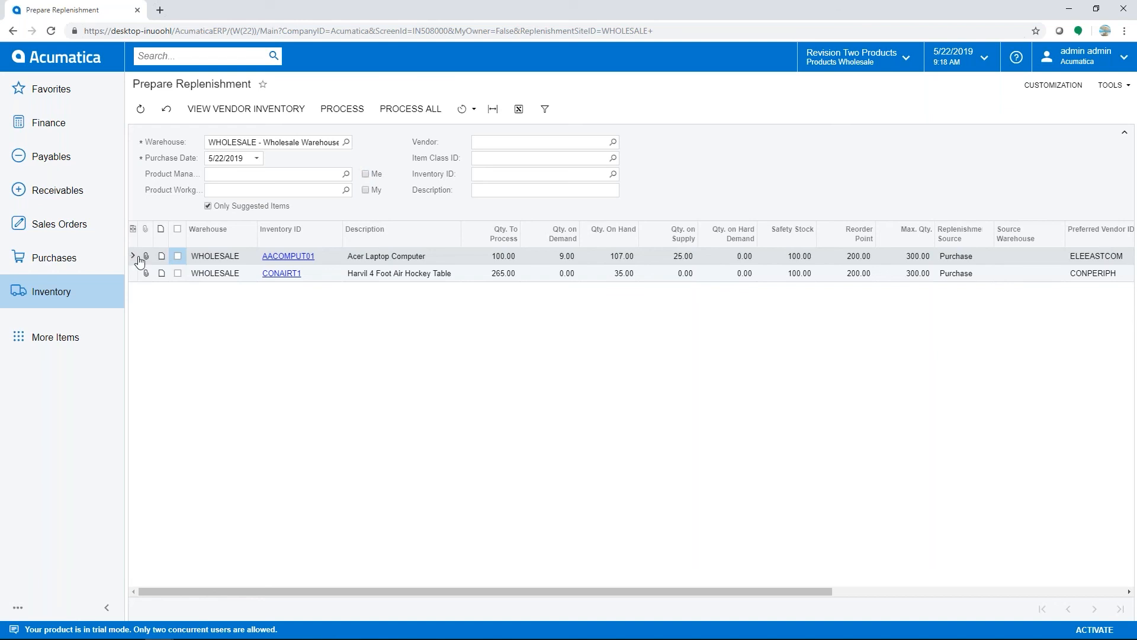
pyautogui.moveTo(844, 265)
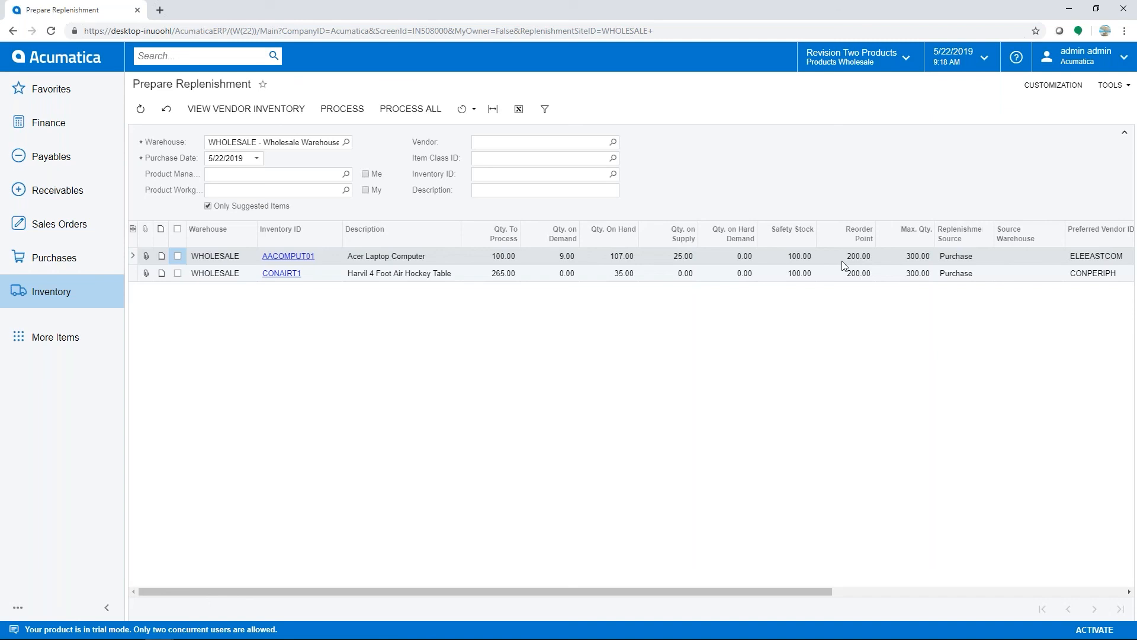
pyautogui.moveTo(487, 264)
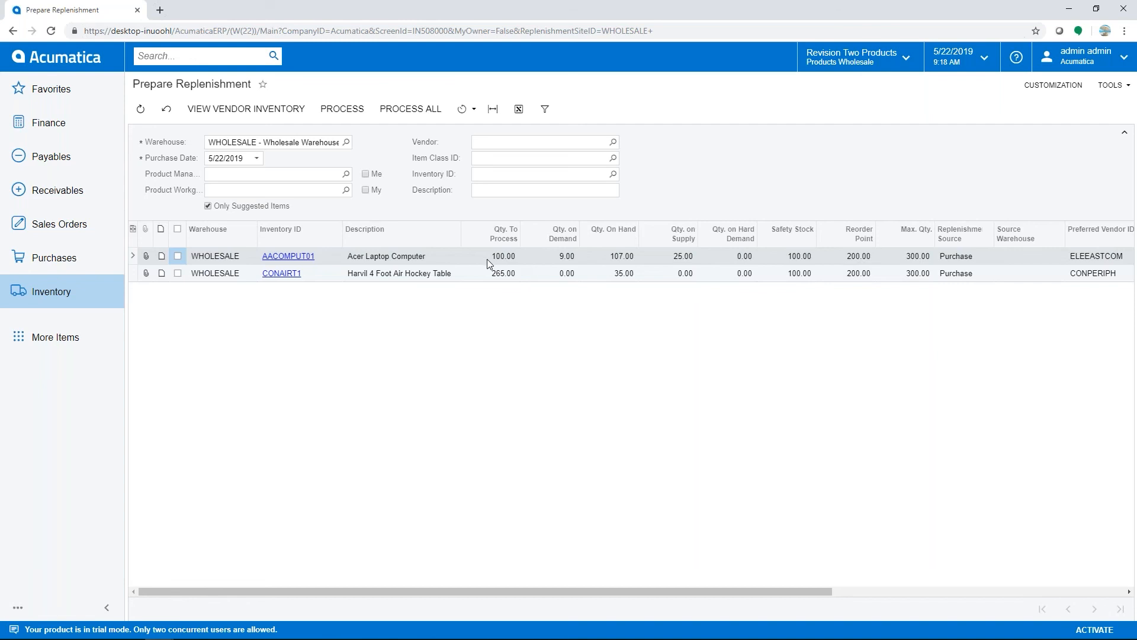
pyautogui.moveTo(355, 281)
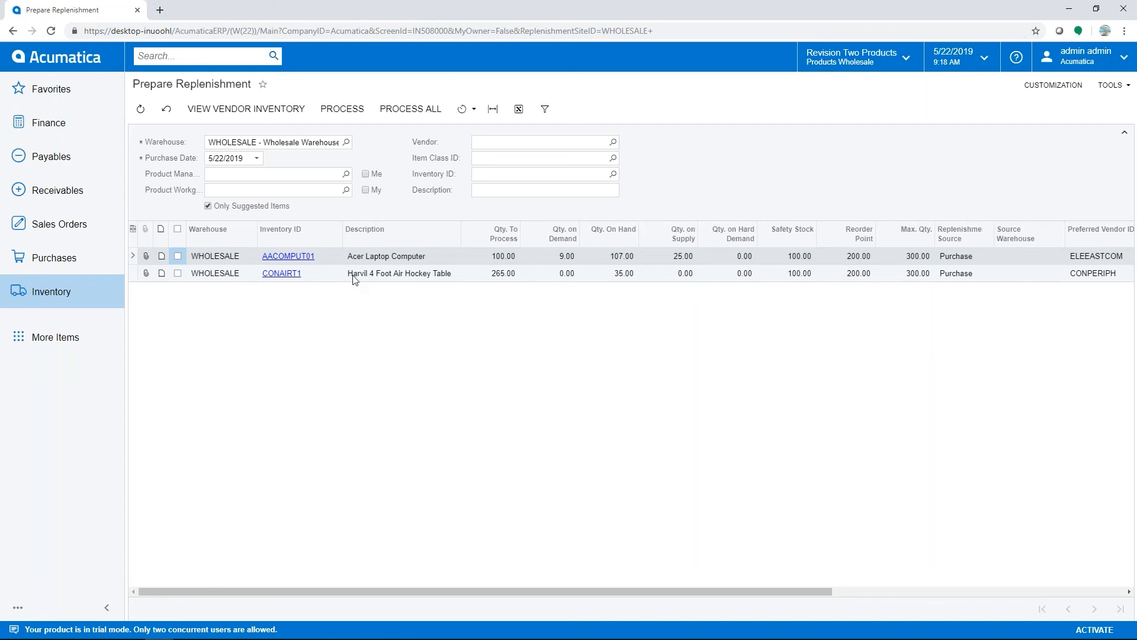
pyautogui.click(178, 256)
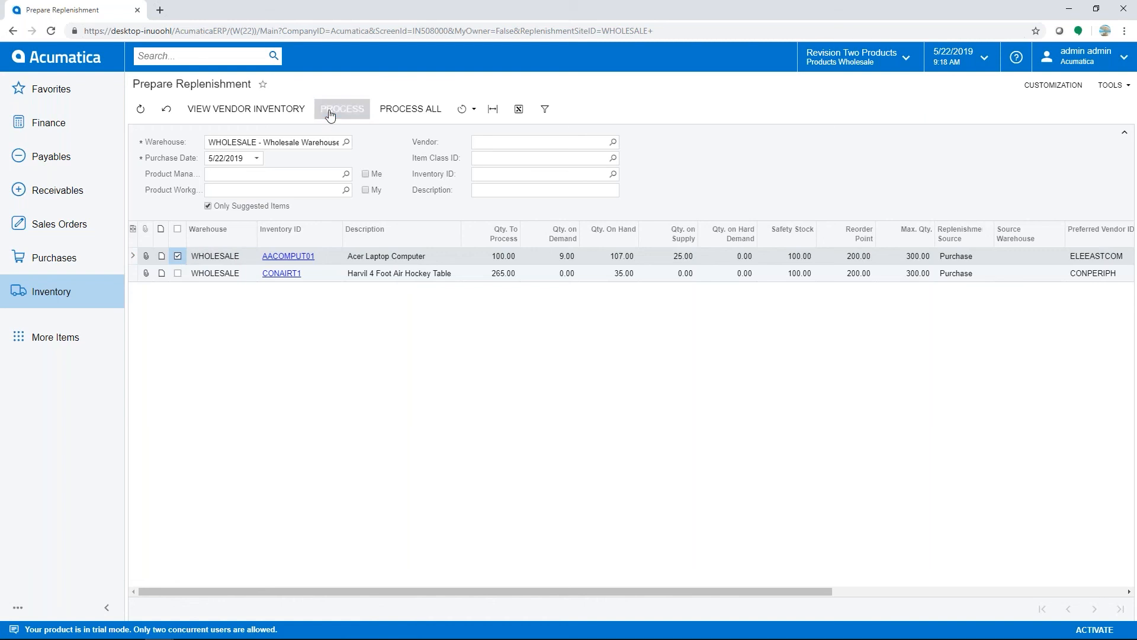
pyautogui.click(341, 109)
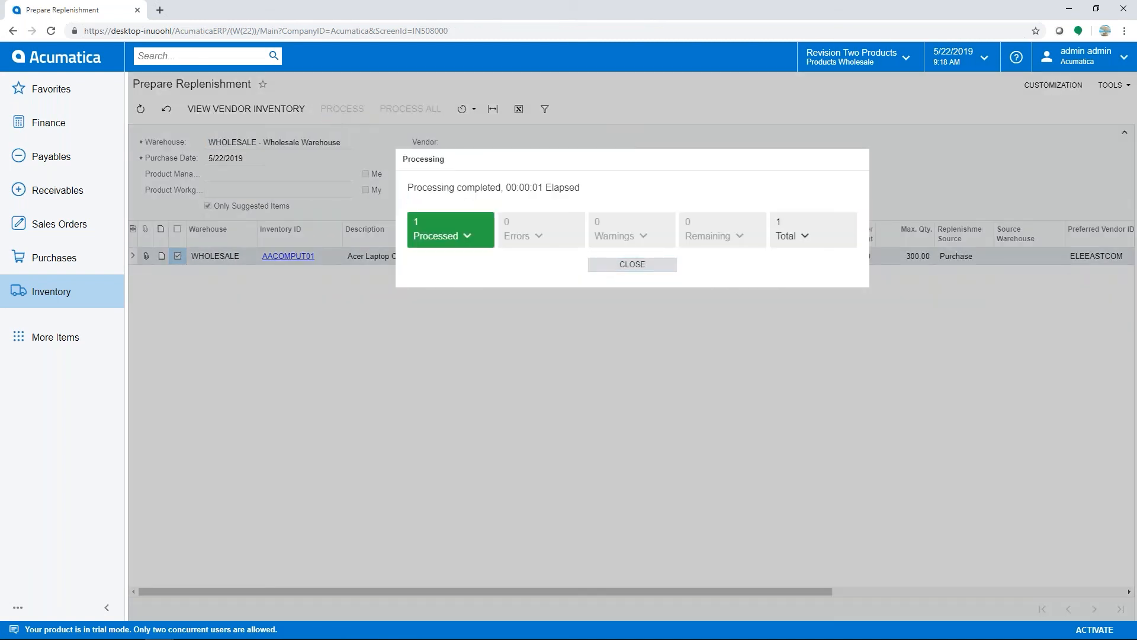
pyautogui.click(631, 264)
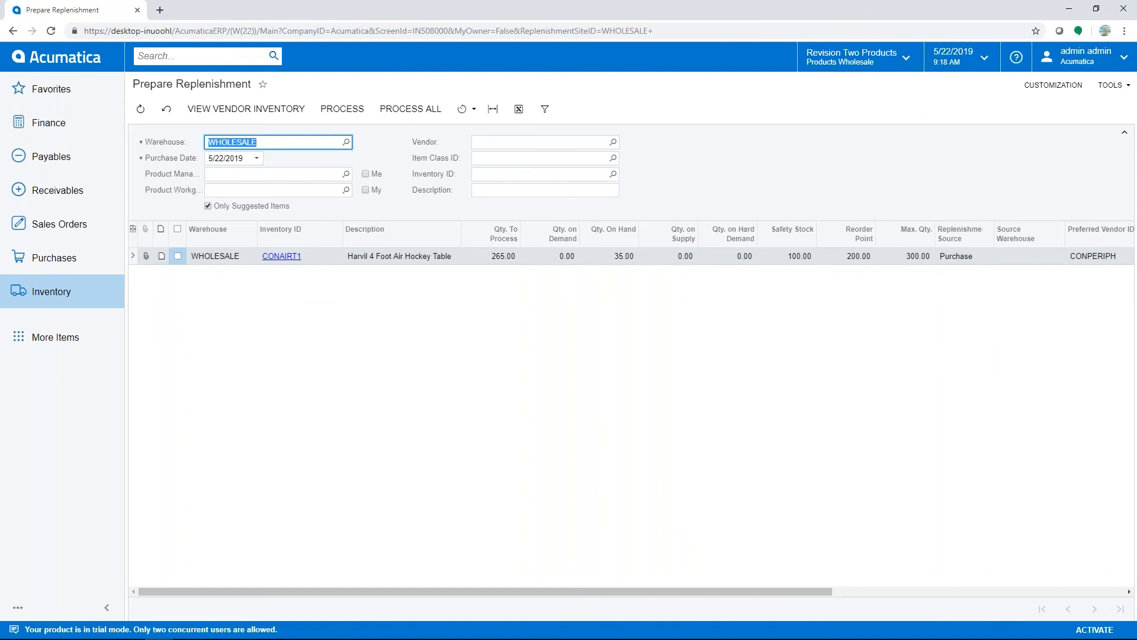
pyautogui.moveTo(585, 271)
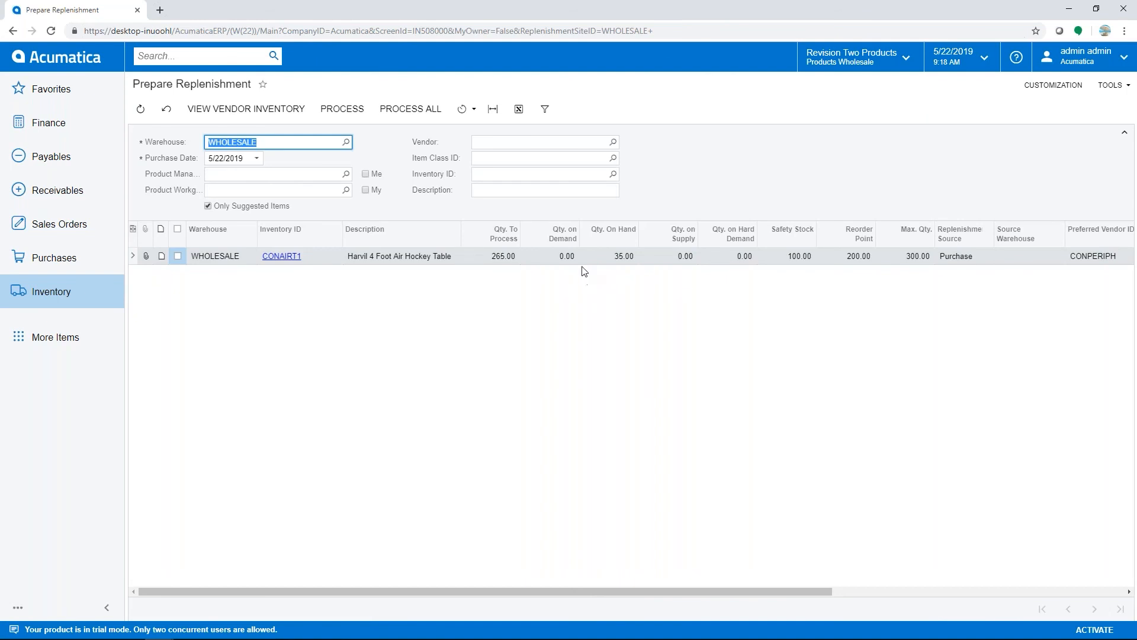
# - Create purchase order PO000968 for 100 Acer laptops from the IN Replenishment plan
pyautogui.click(52, 257)
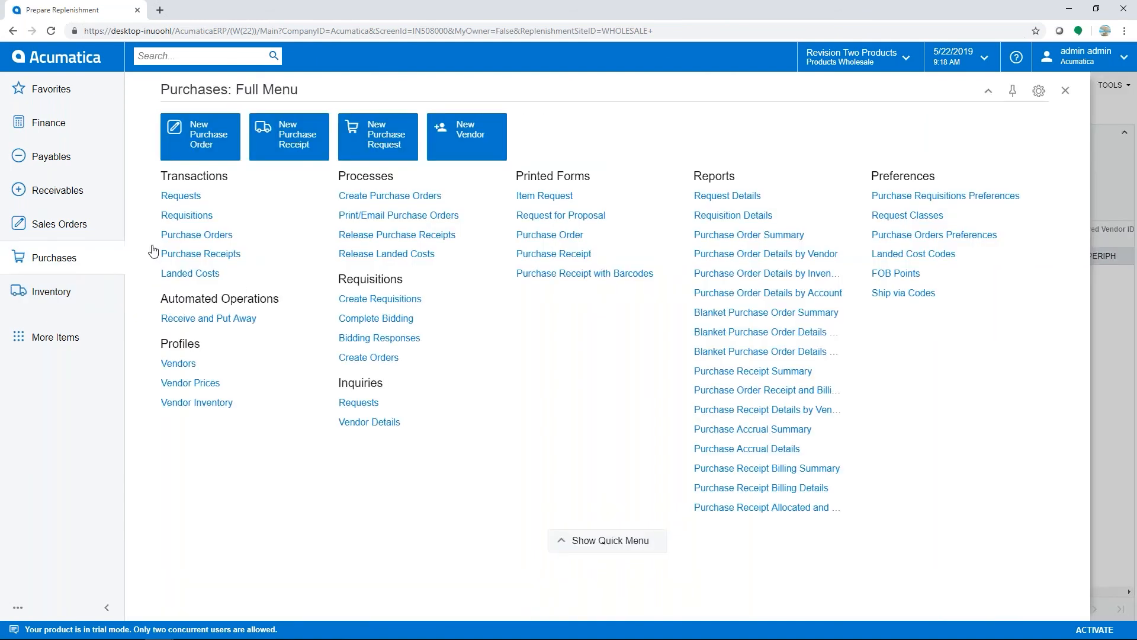
pyautogui.click(390, 196)
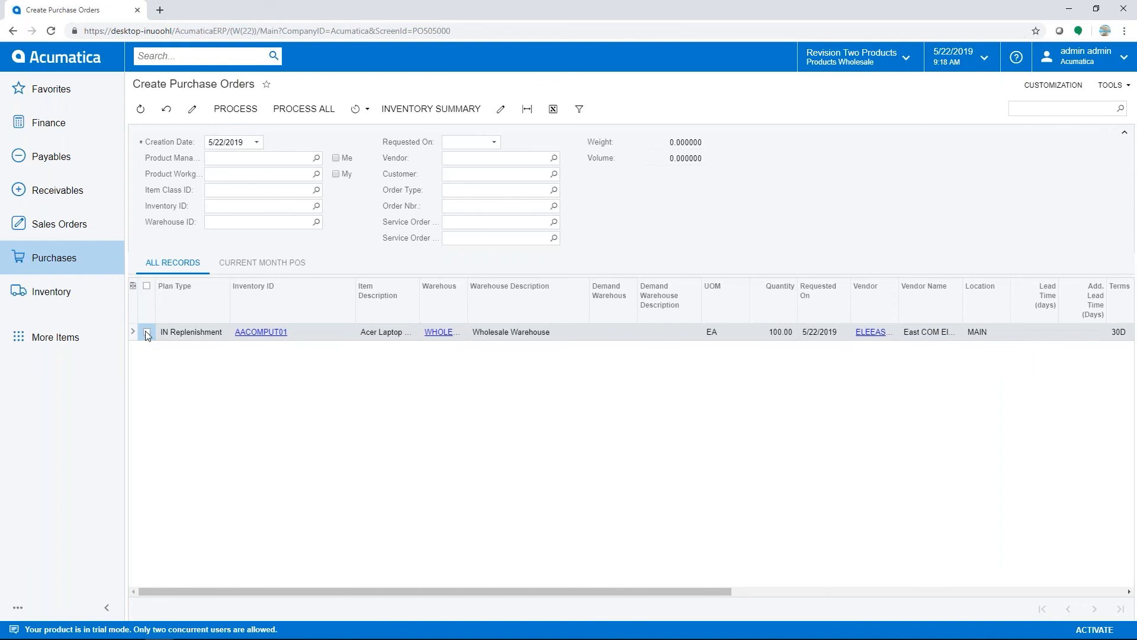
pyautogui.click(234, 109)
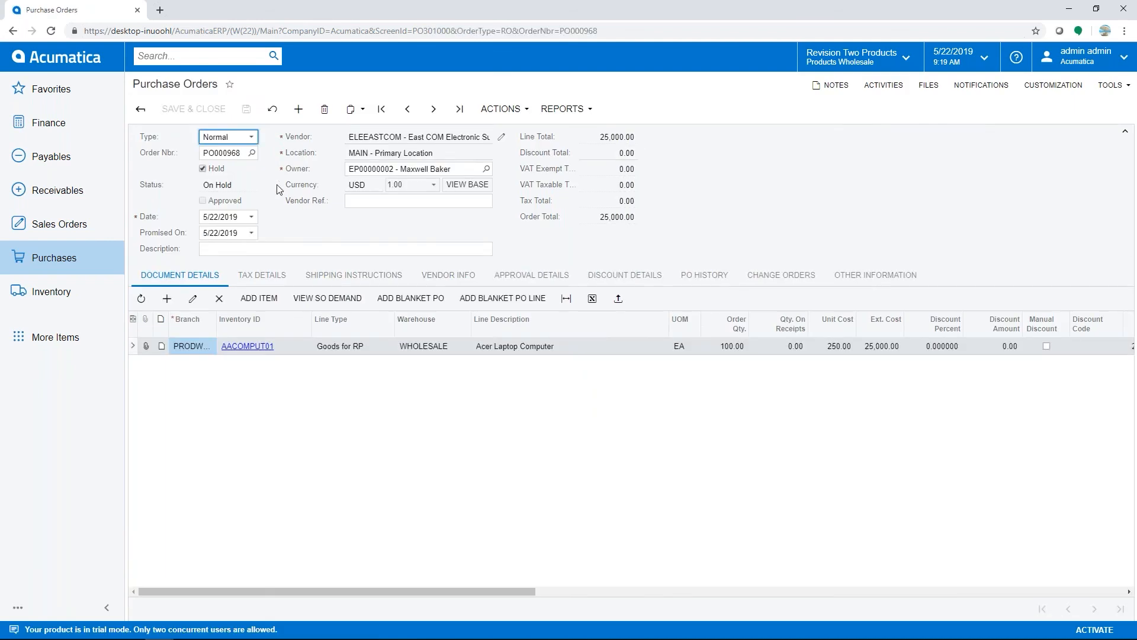
# - Clear Hold on PO000968, save and approve it so the order becomes Open
pyautogui.click(202, 169)
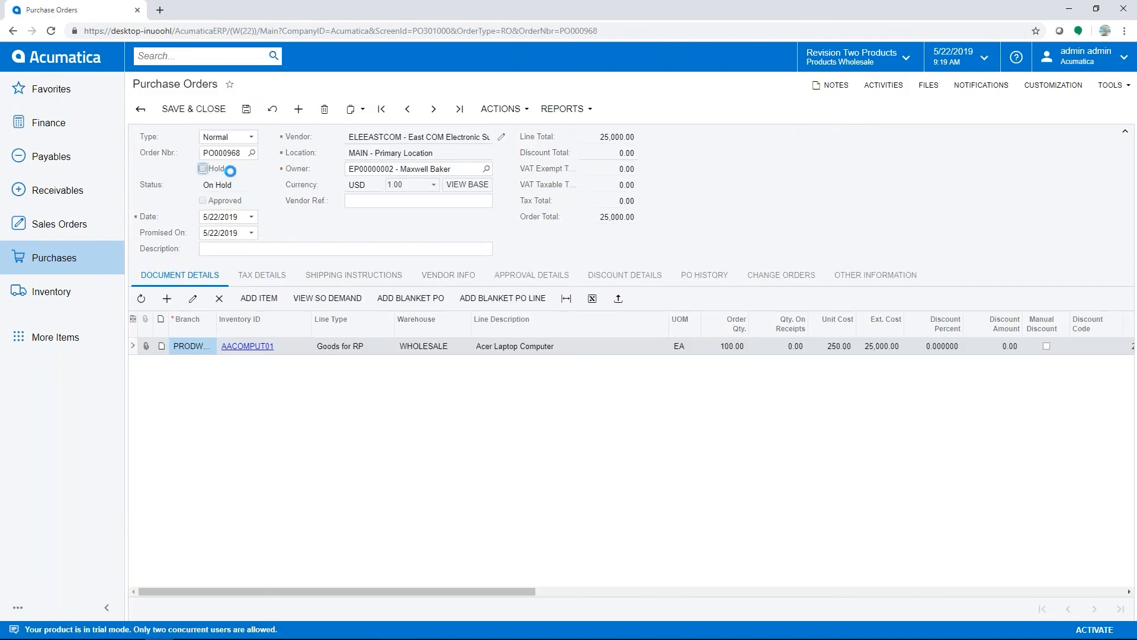
pyautogui.click(202, 168)
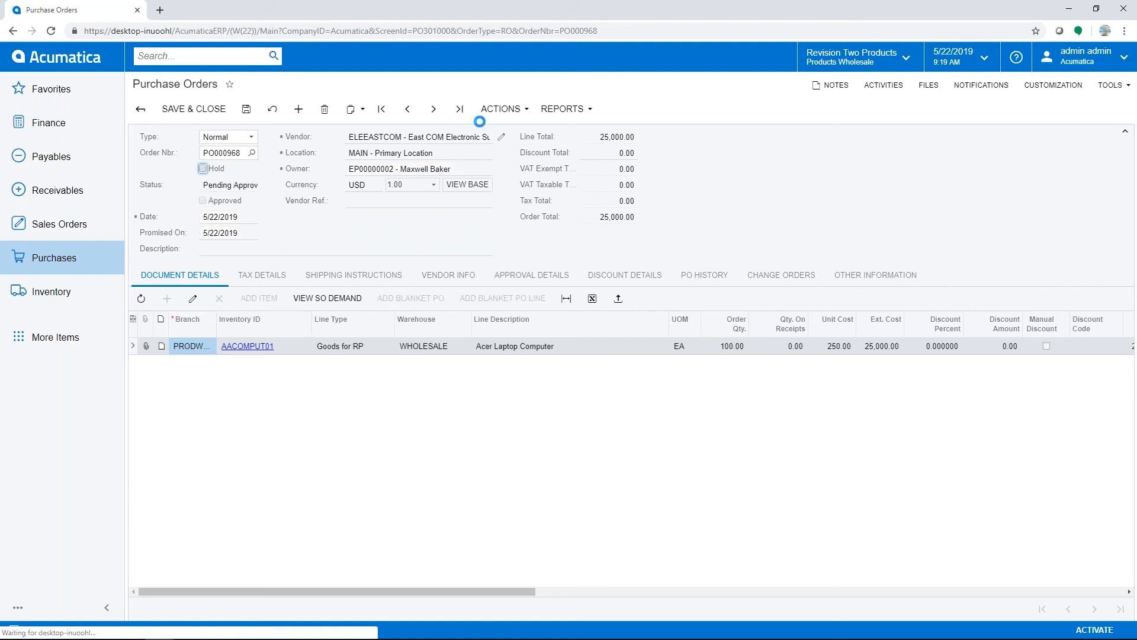
pyautogui.click(247, 109)
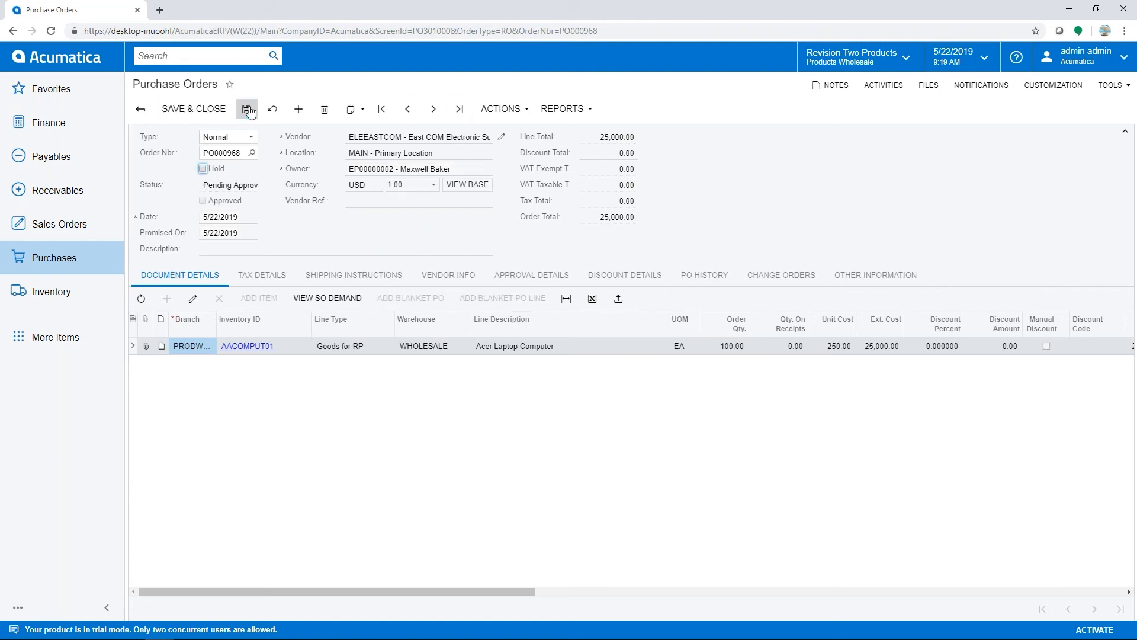
pyautogui.click(246, 109)
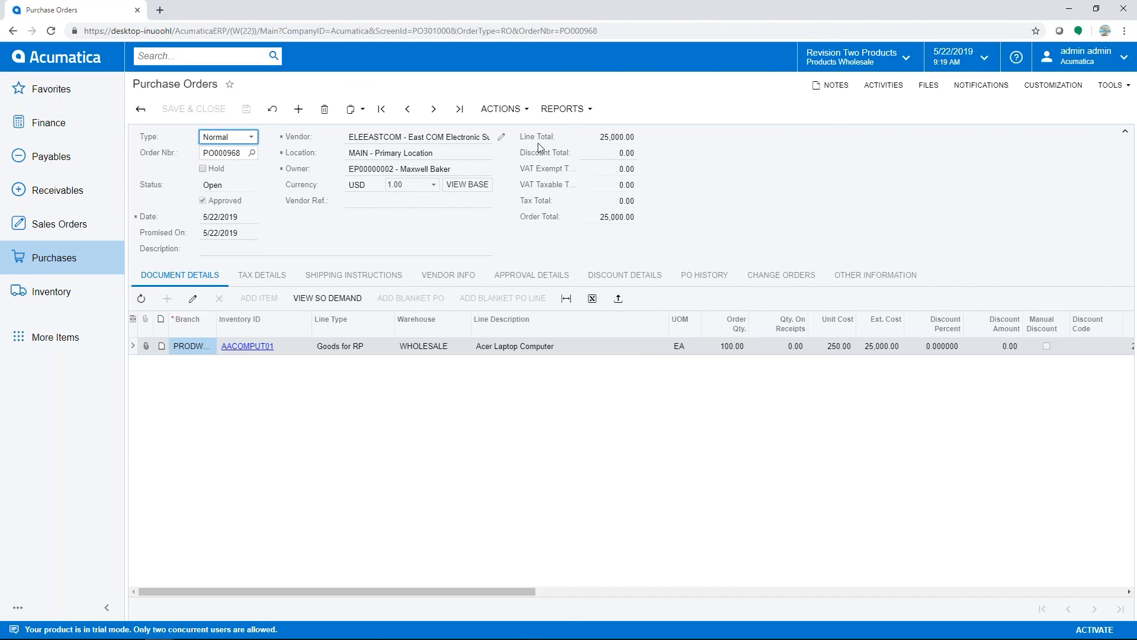
pyautogui.moveTo(528, 148)
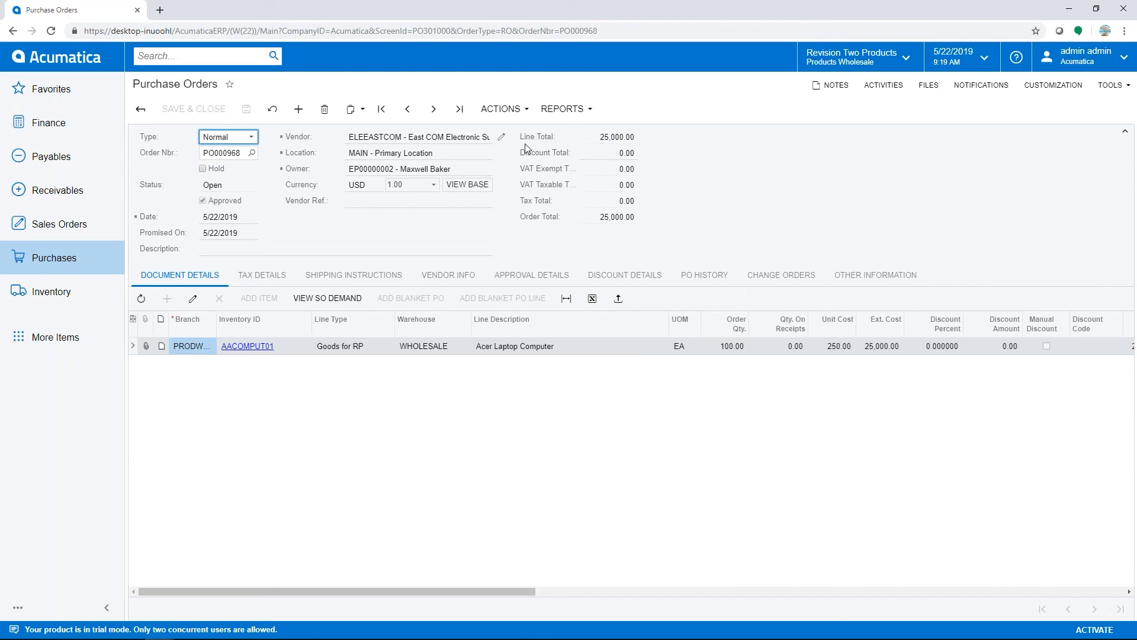
pyautogui.click(499, 109)
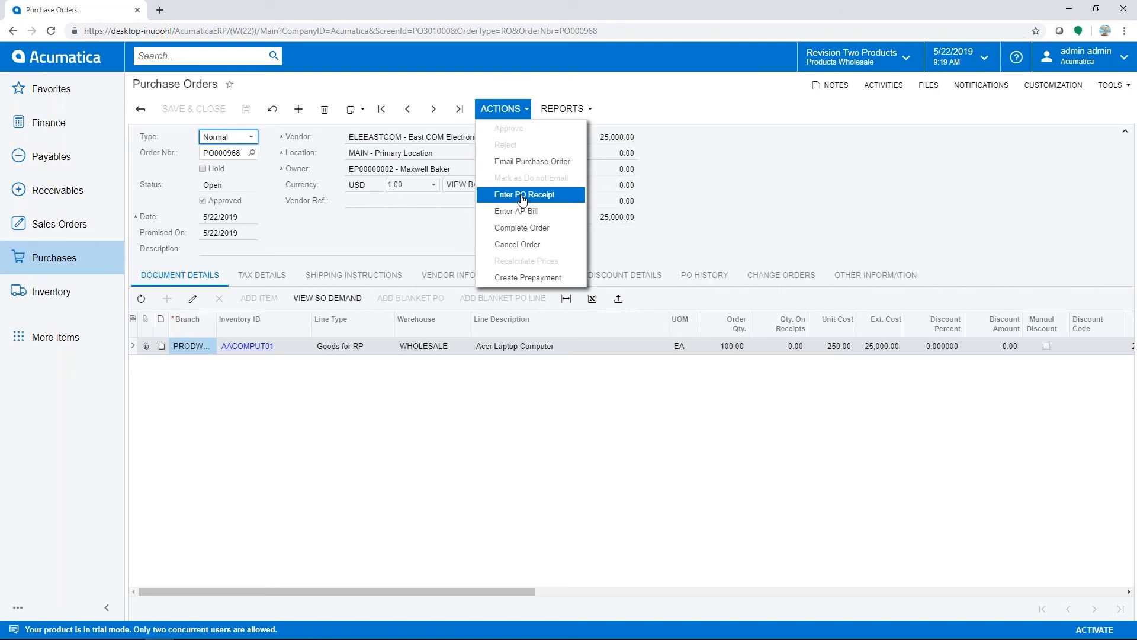
# - Enter a PO receipt for the 100 Acer laptops with vendor ref 0522119 and release it
pyautogui.click(524, 194)
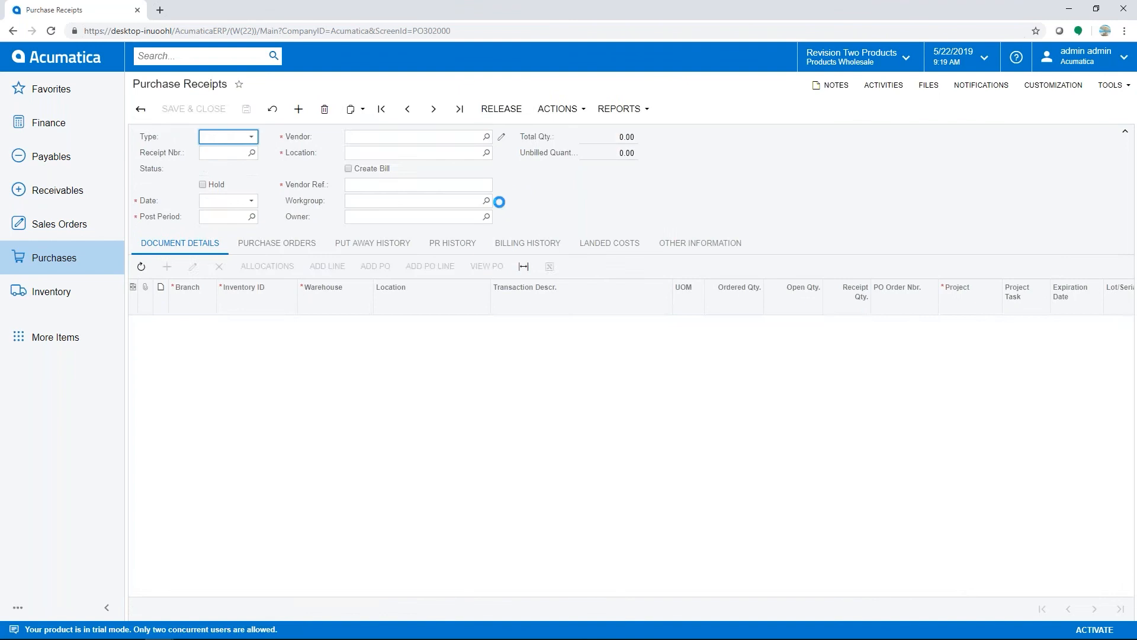
pyautogui.click(375, 266)
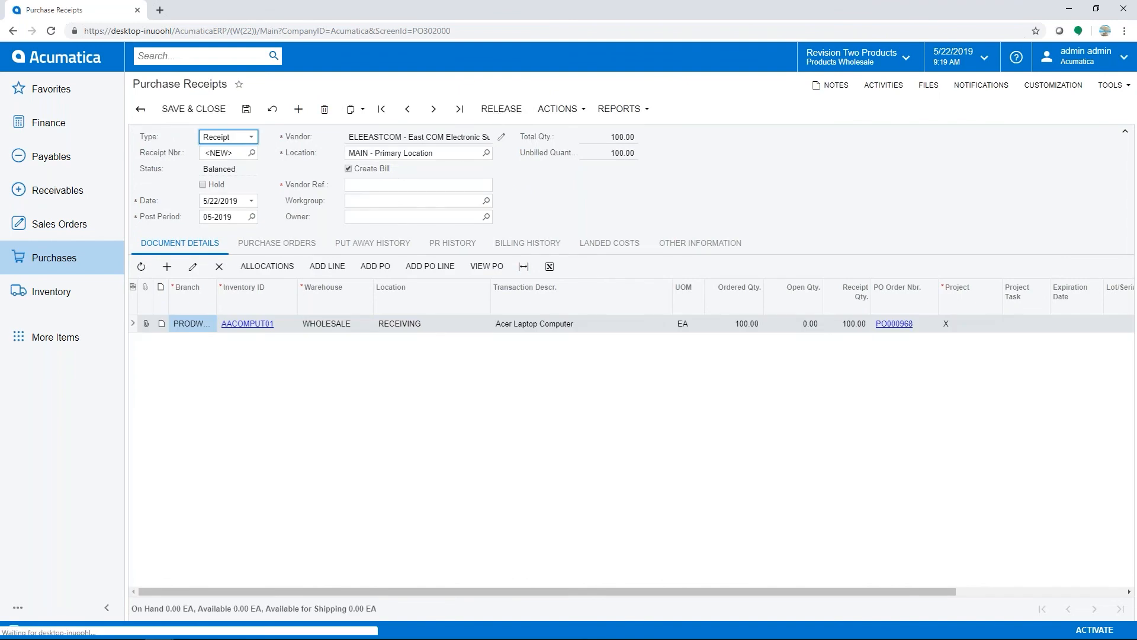
pyautogui.click(419, 185)
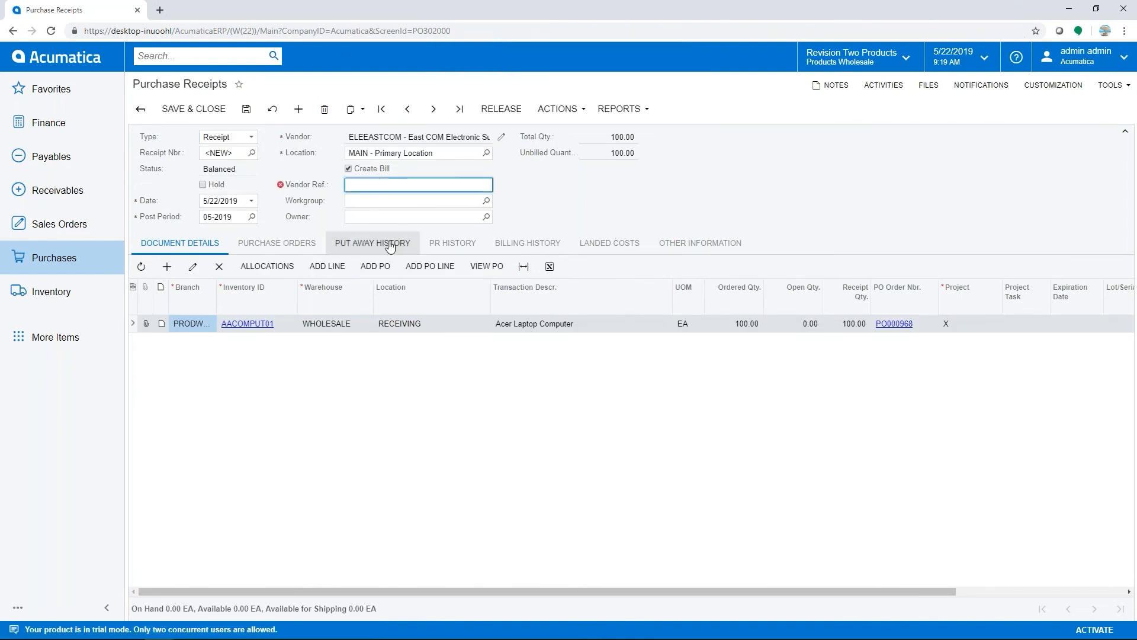
pyautogui.write('0522119')
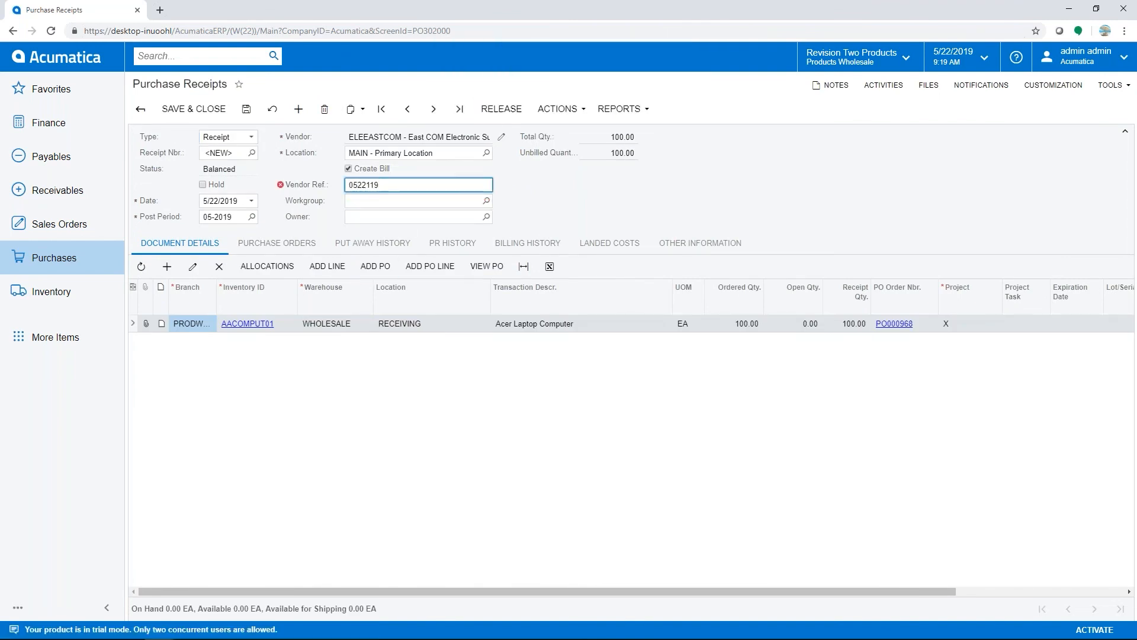
pyautogui.click(500, 109)
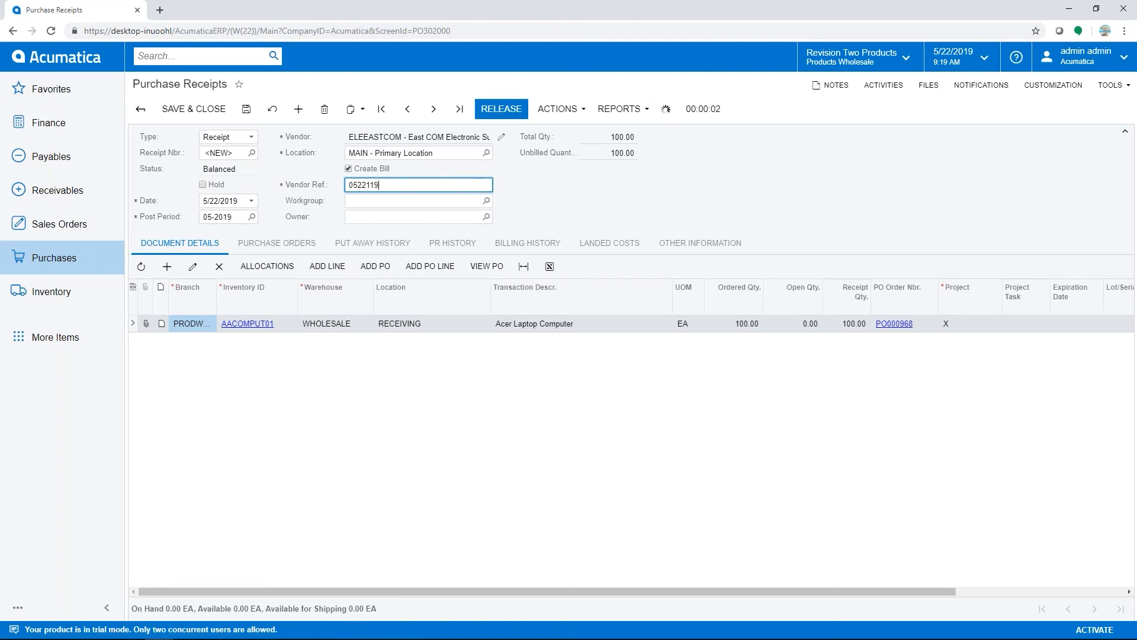